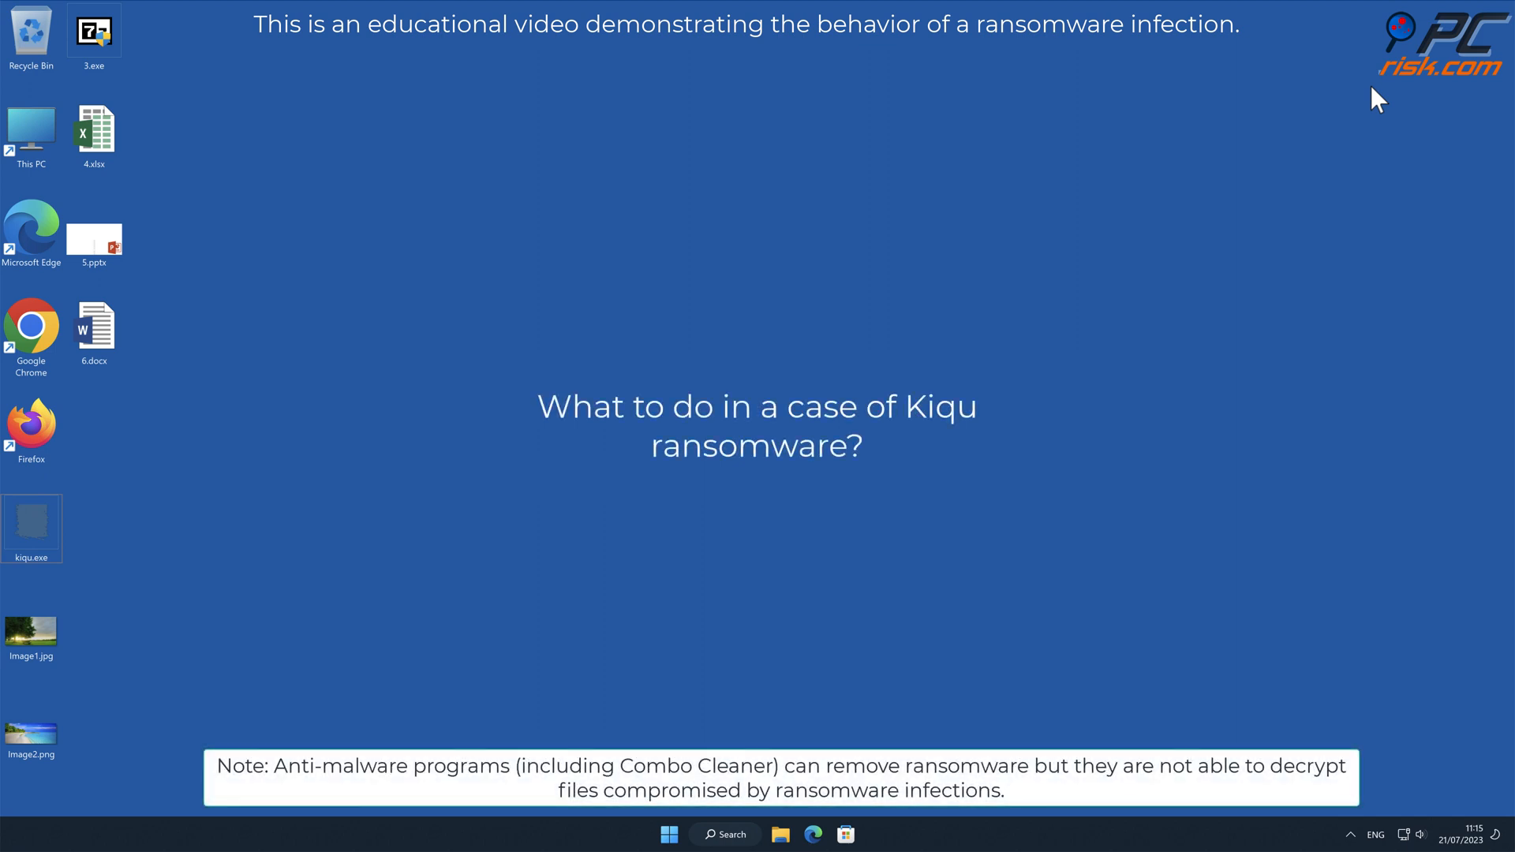
pyautogui.moveTo(436, 574)
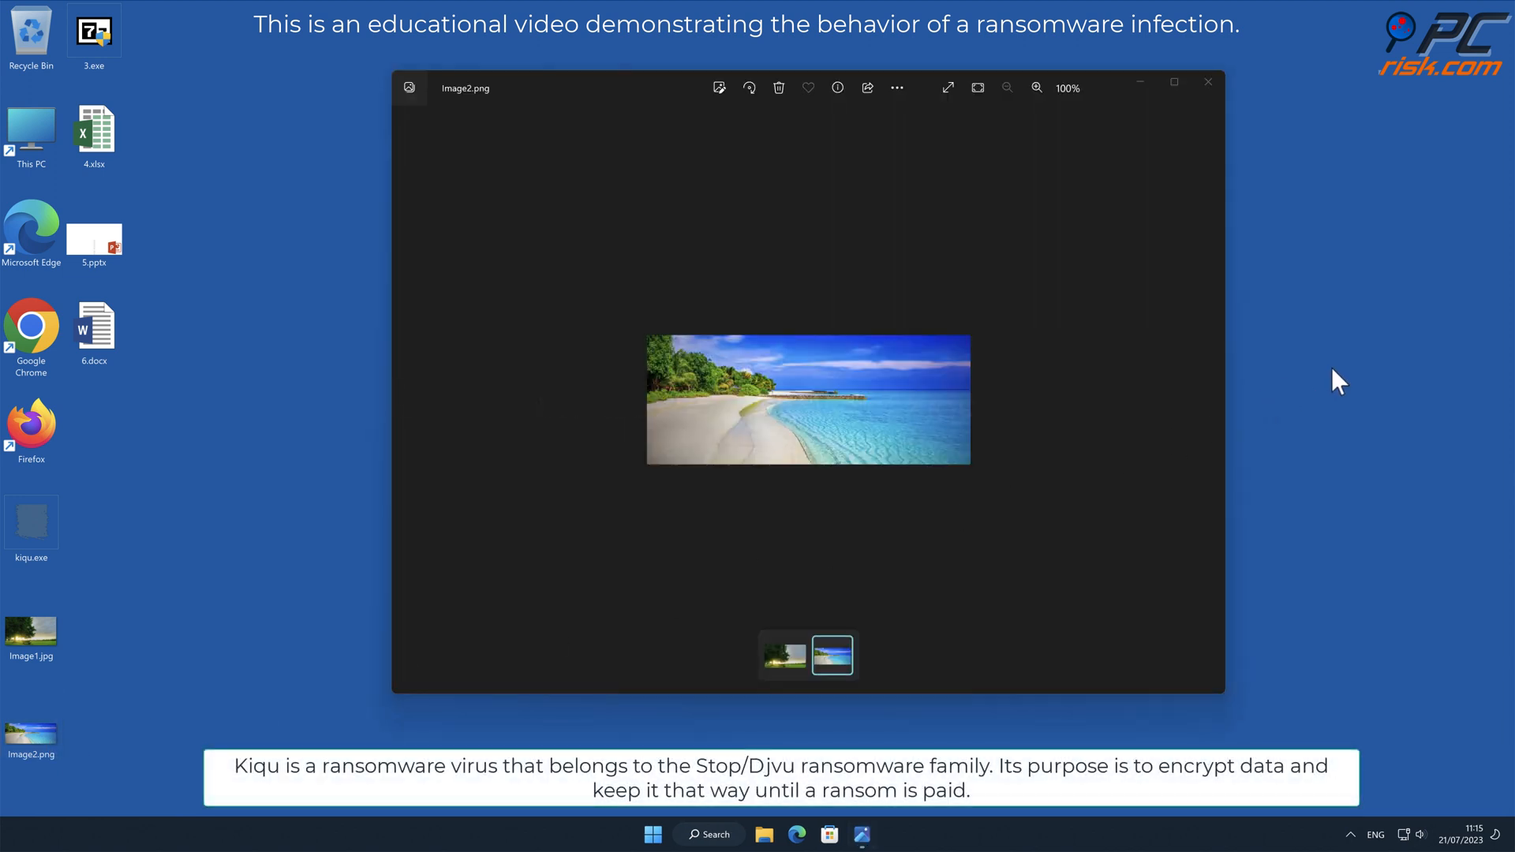
pyautogui.moveTo(1308, 312)
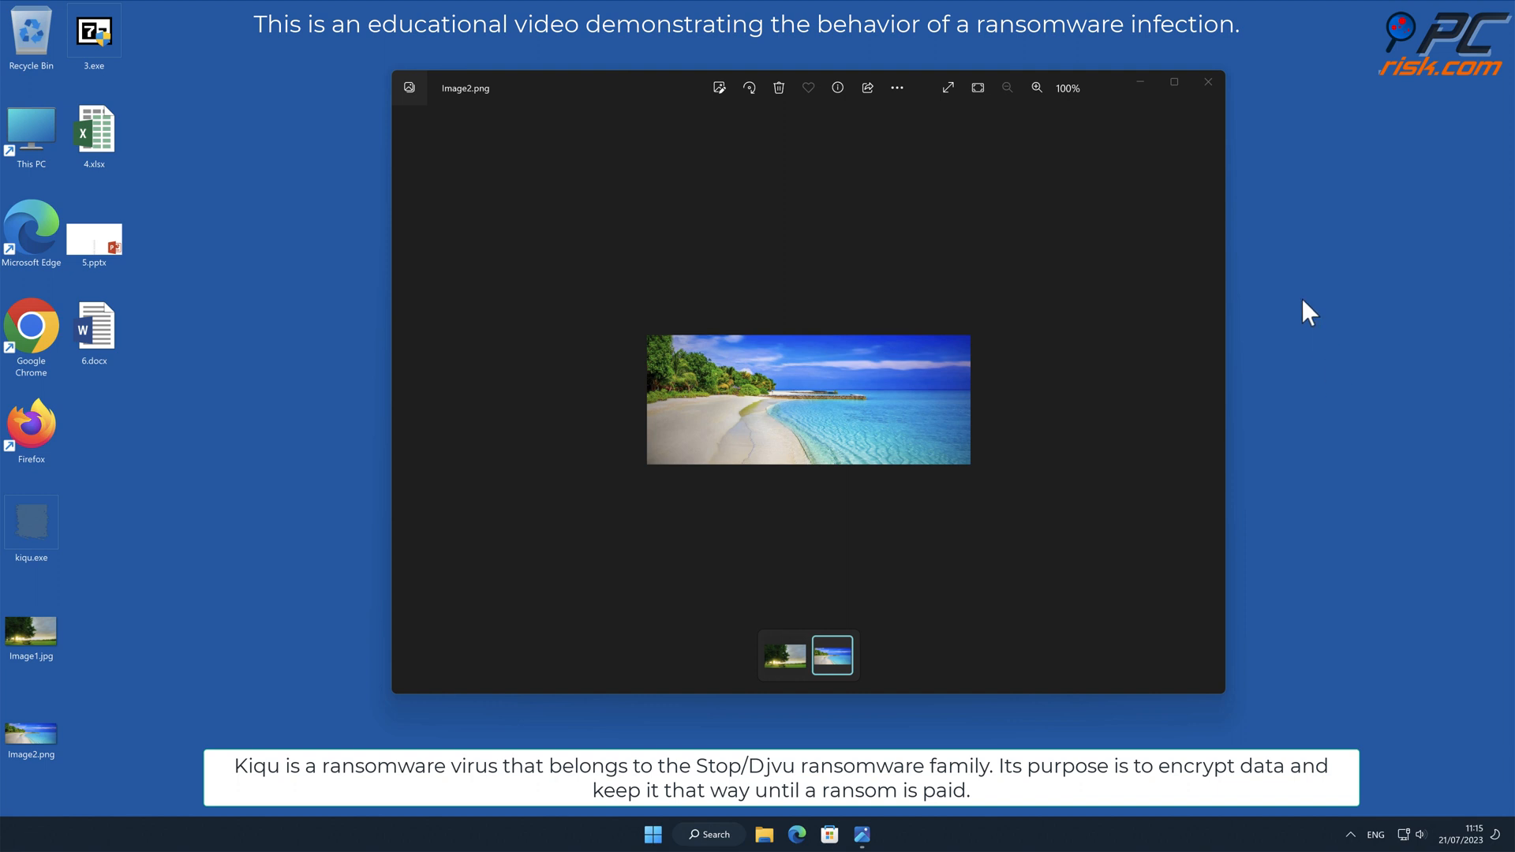
# Run kiqu.exe with UAC approval so desktop files get encrypted and renamed .kiqu.
pyautogui.click(1208, 82)
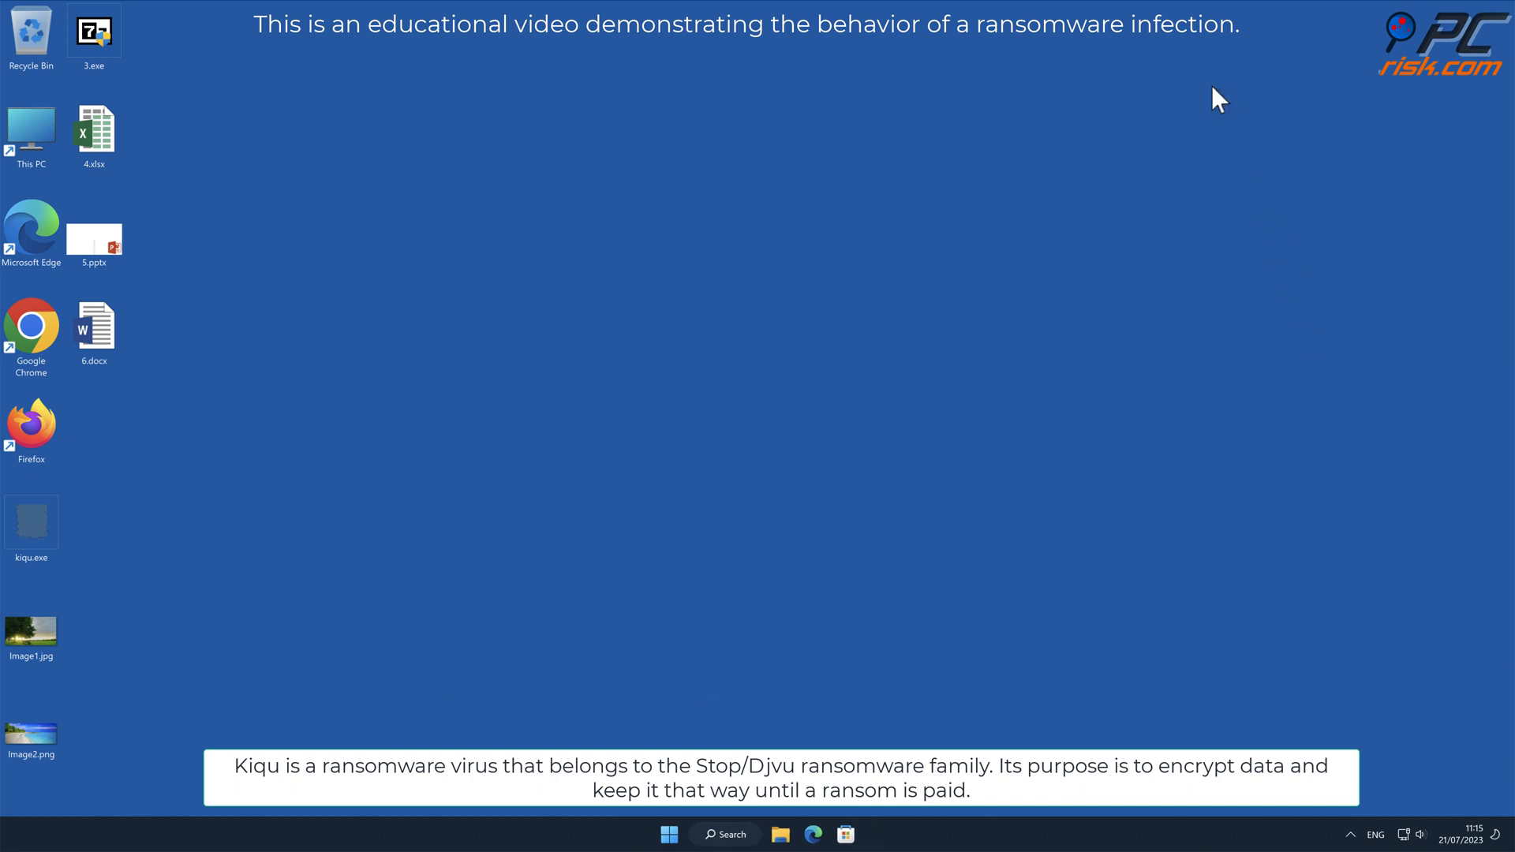
pyautogui.click(32, 521)
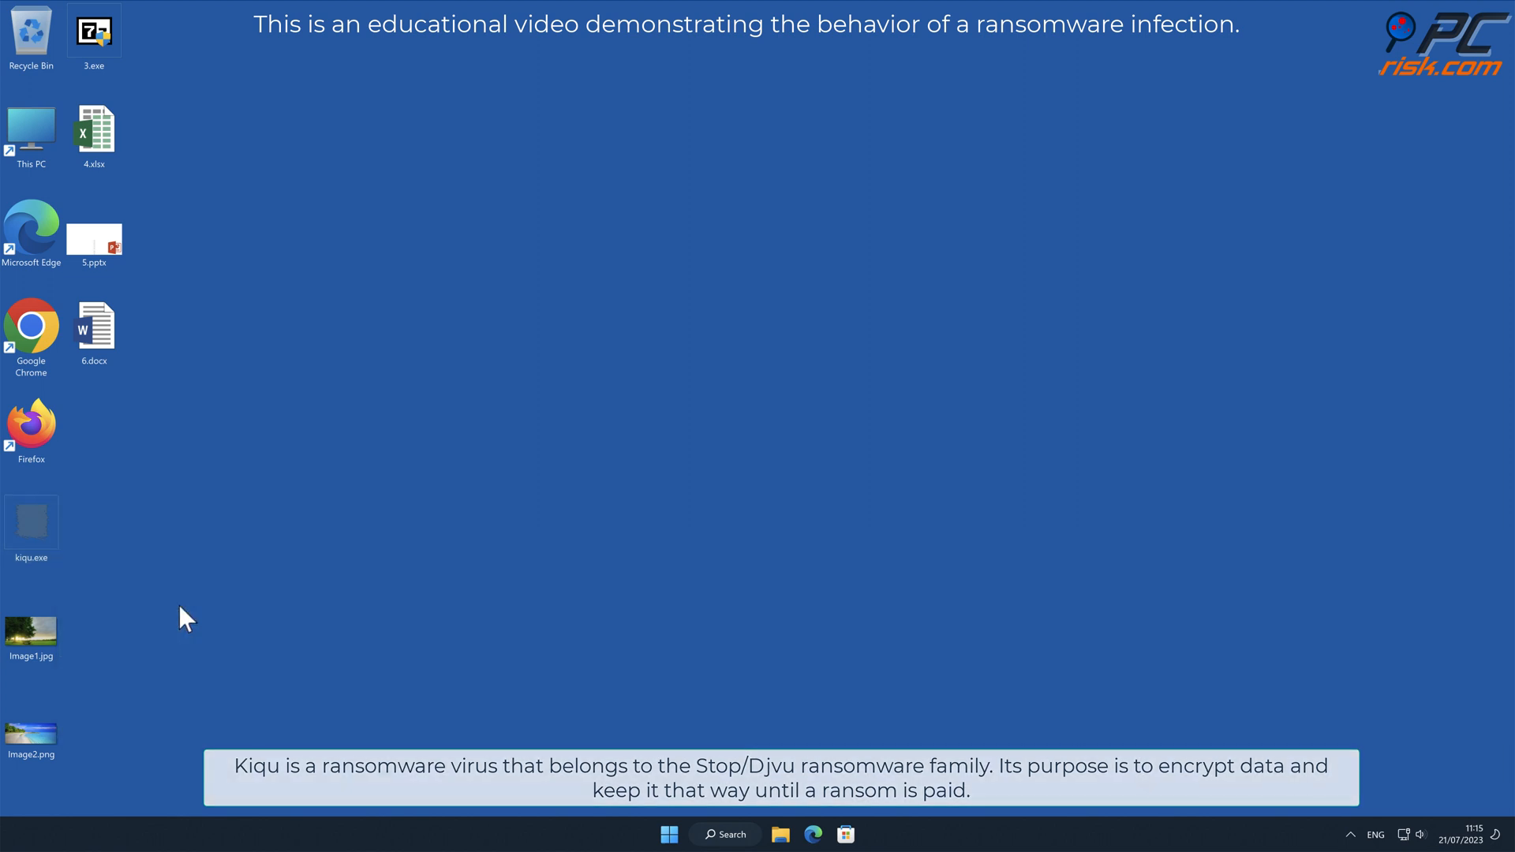
pyautogui.doubleClick(32, 522)
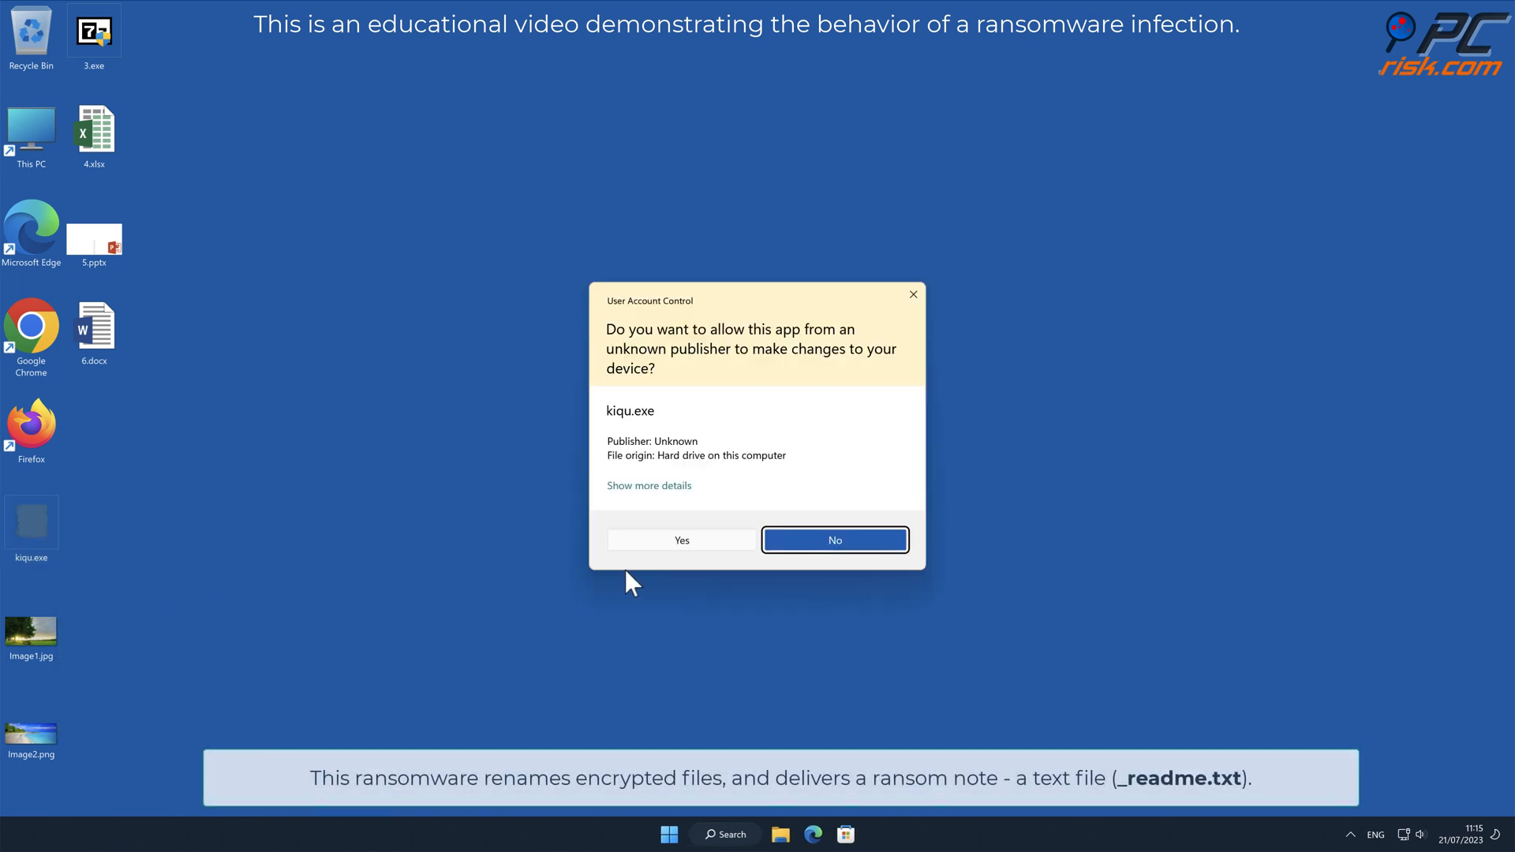
pyautogui.click(680, 540)
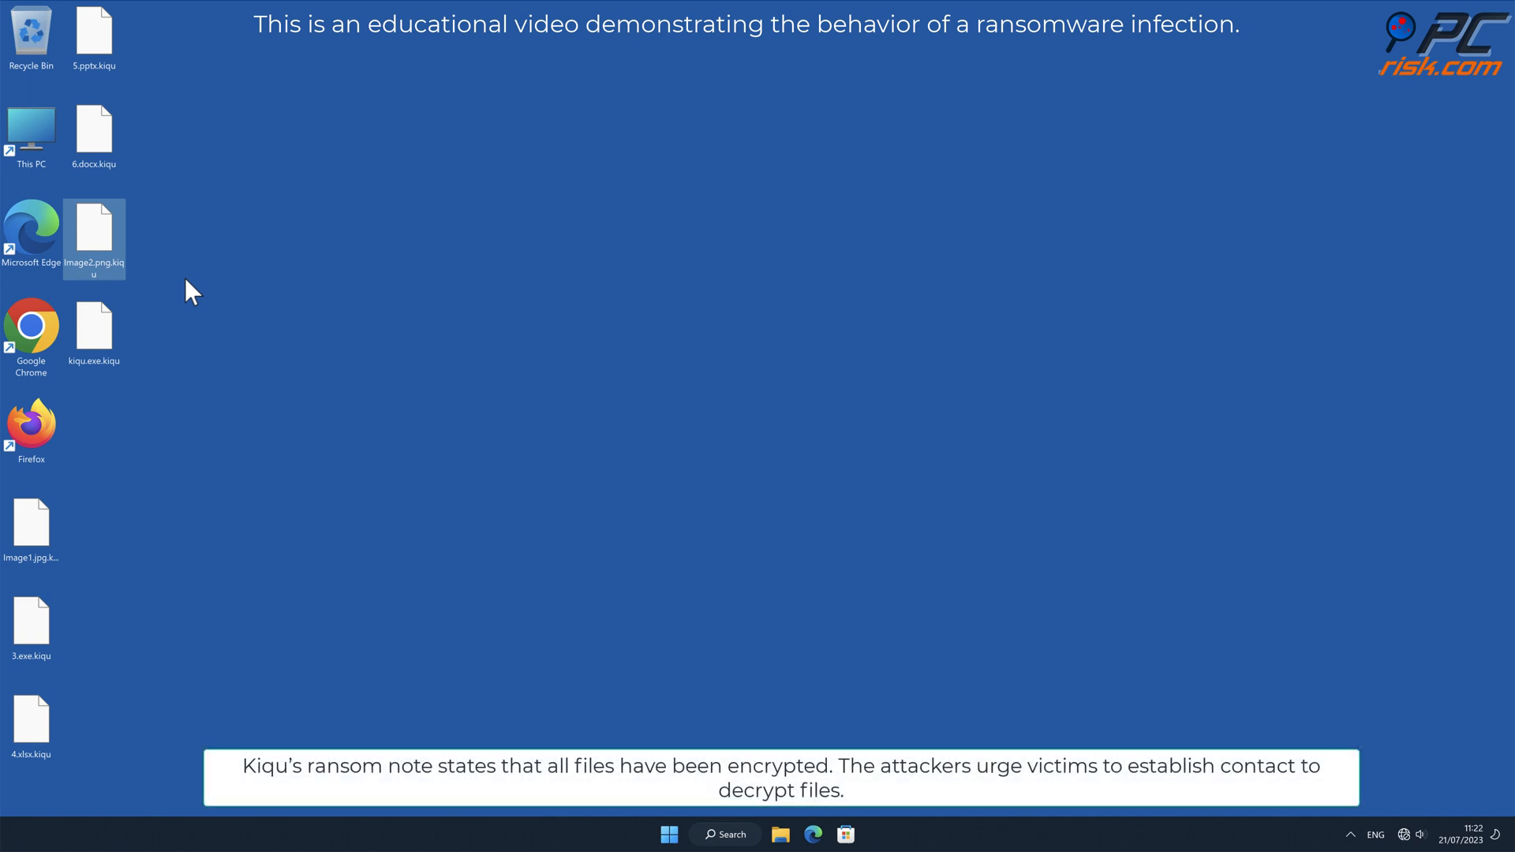
# Browse to C:\Users\user and open the _readme.txt ransom note.
pyautogui.click(193, 290)
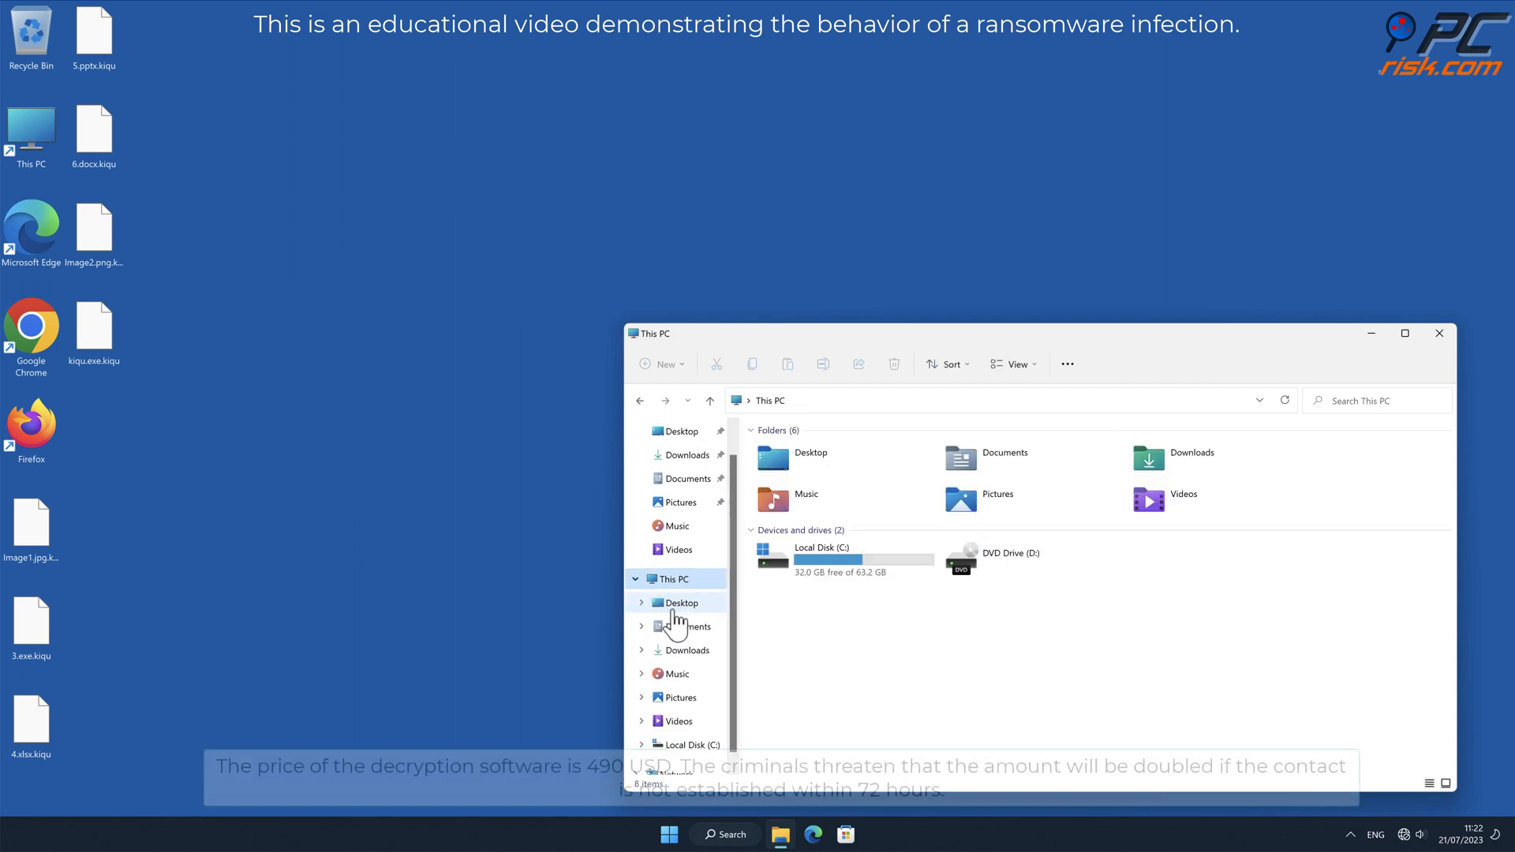
pyautogui.doubleClick(820, 553)
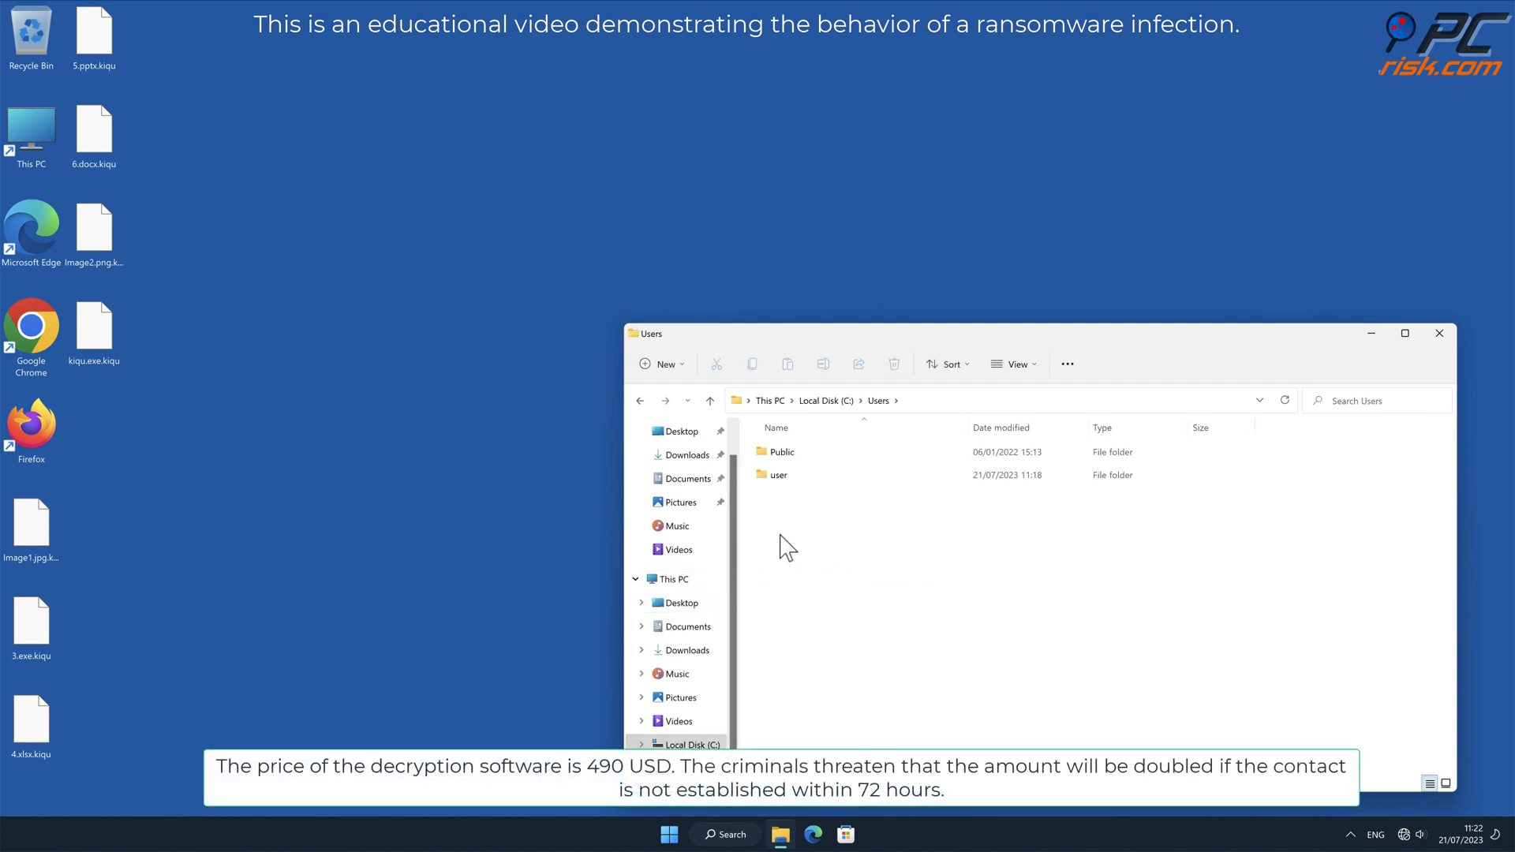
pyautogui.doubleClick(778, 475)
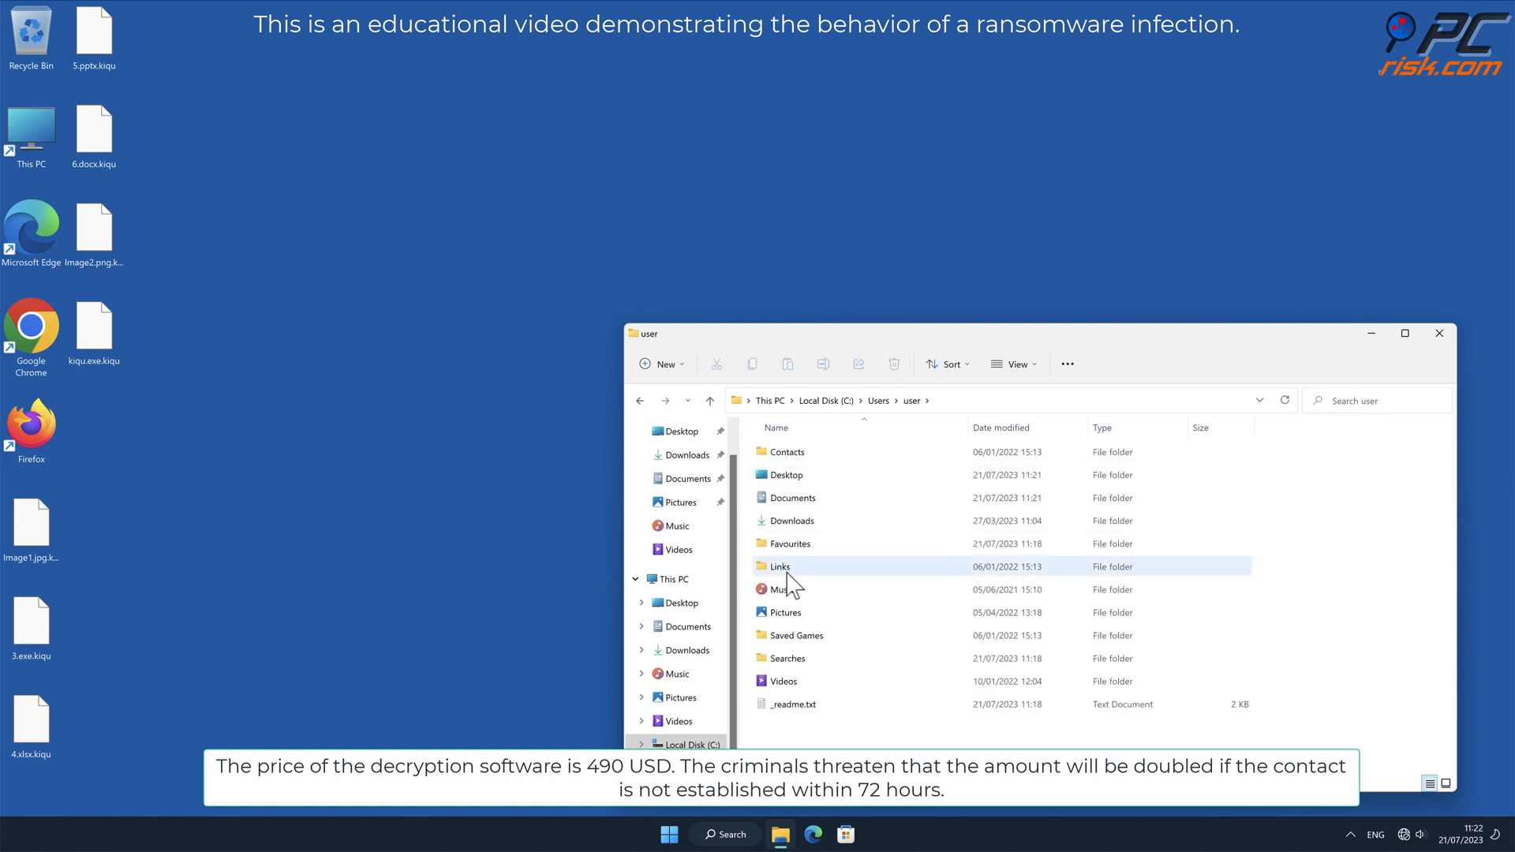
pyautogui.click(792, 704)
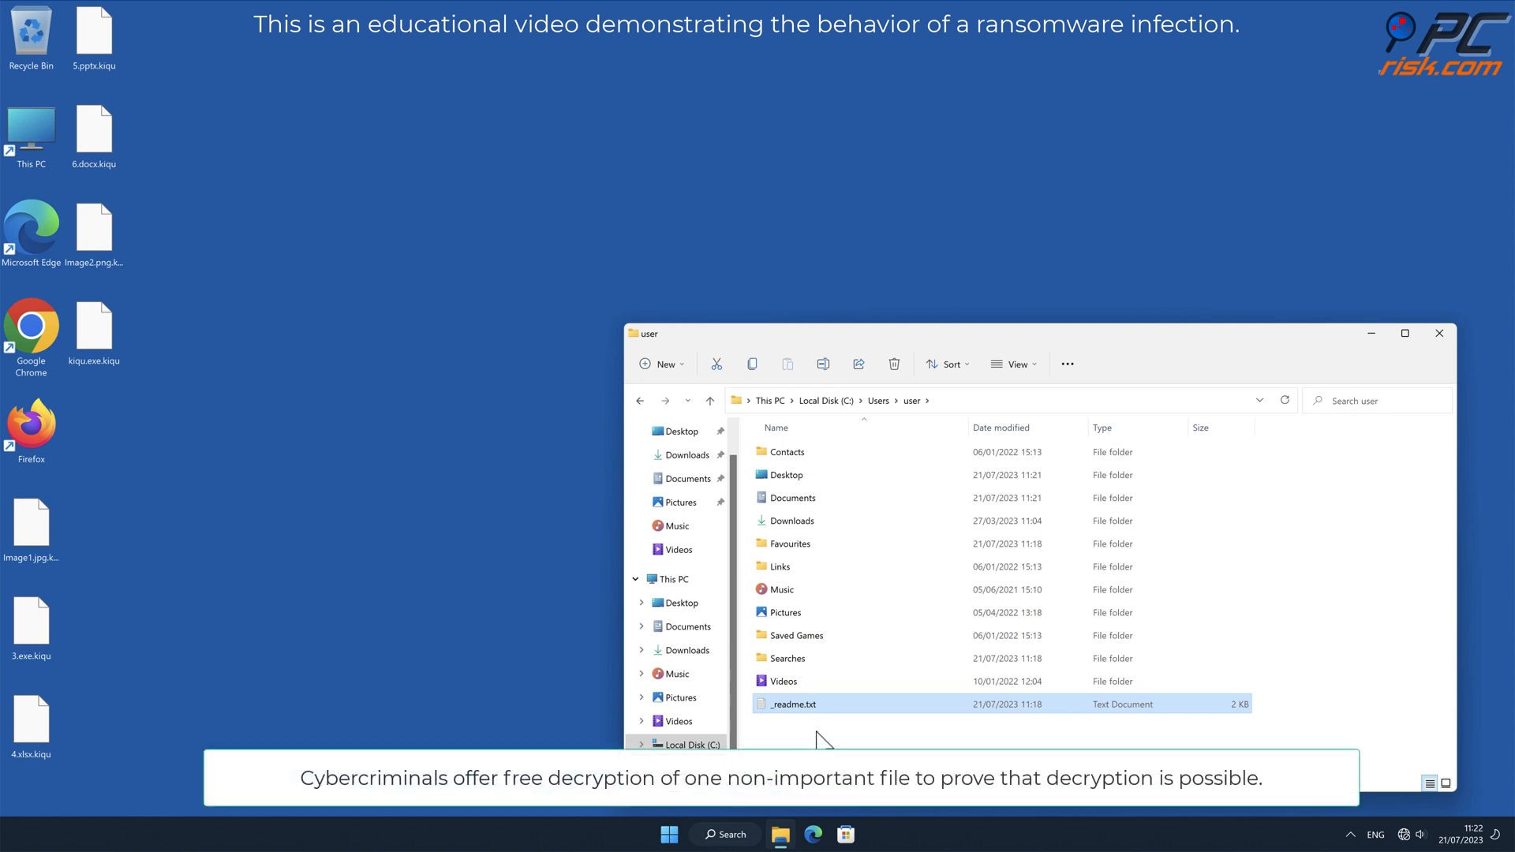
pyautogui.doubleClick(792, 704)
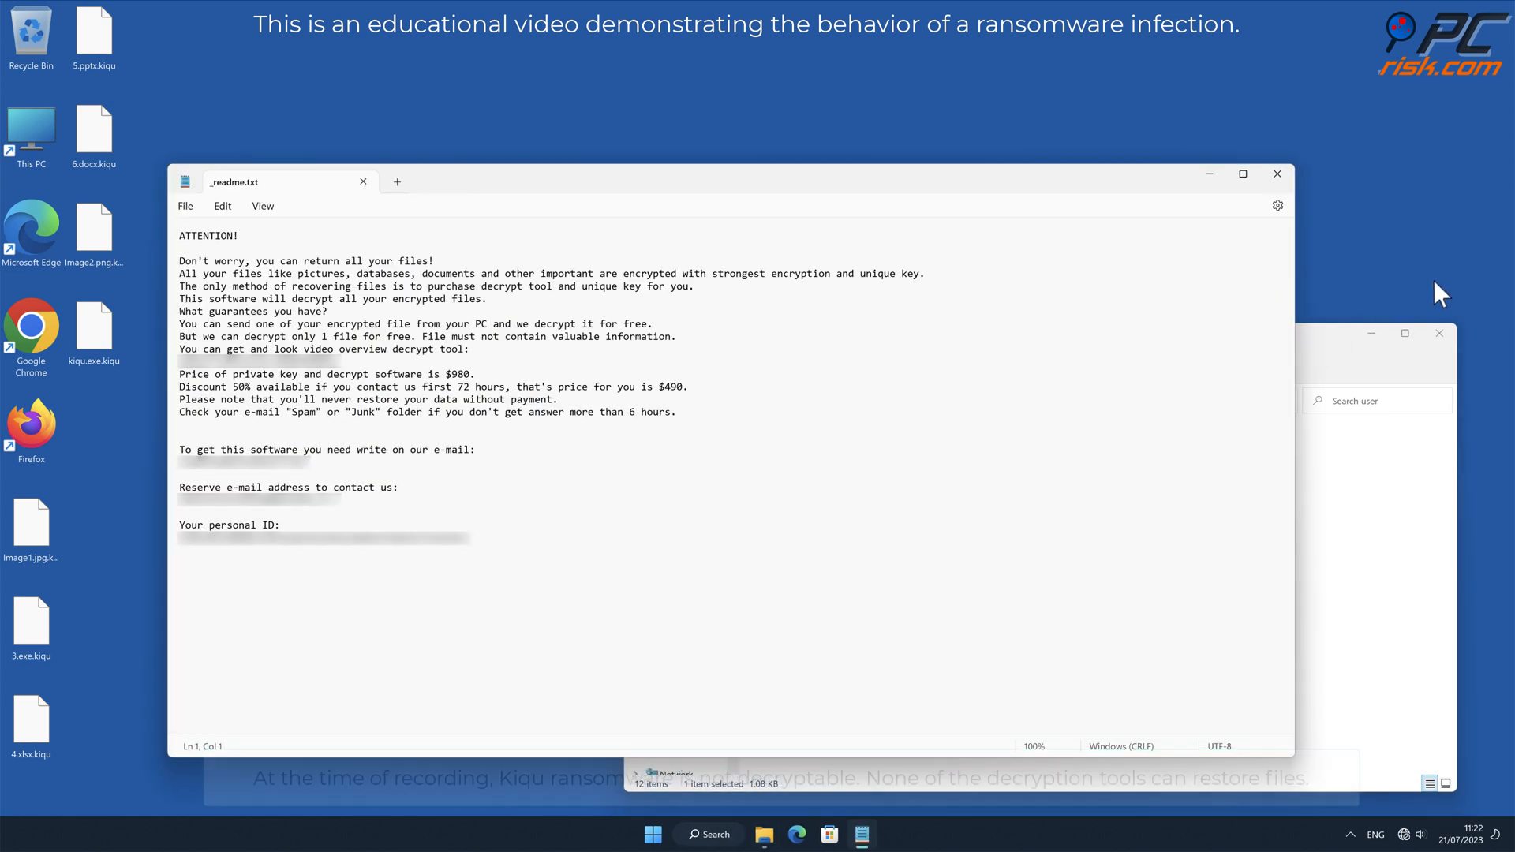
# Close the Notepad ransom note and the File Explorer window.
pyautogui.click(1243, 173)
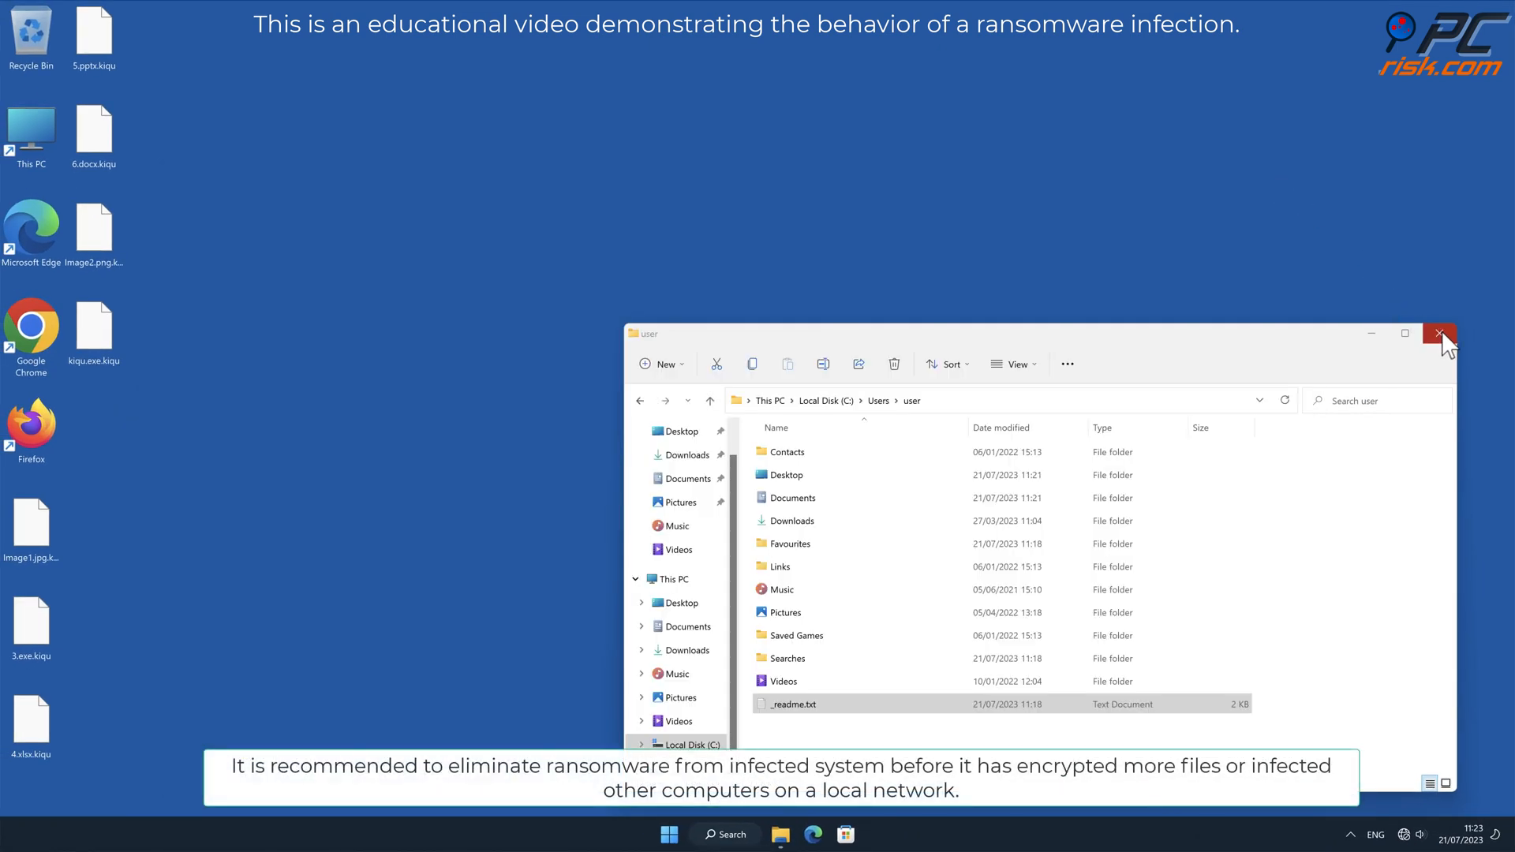
pyautogui.click(1437, 333)
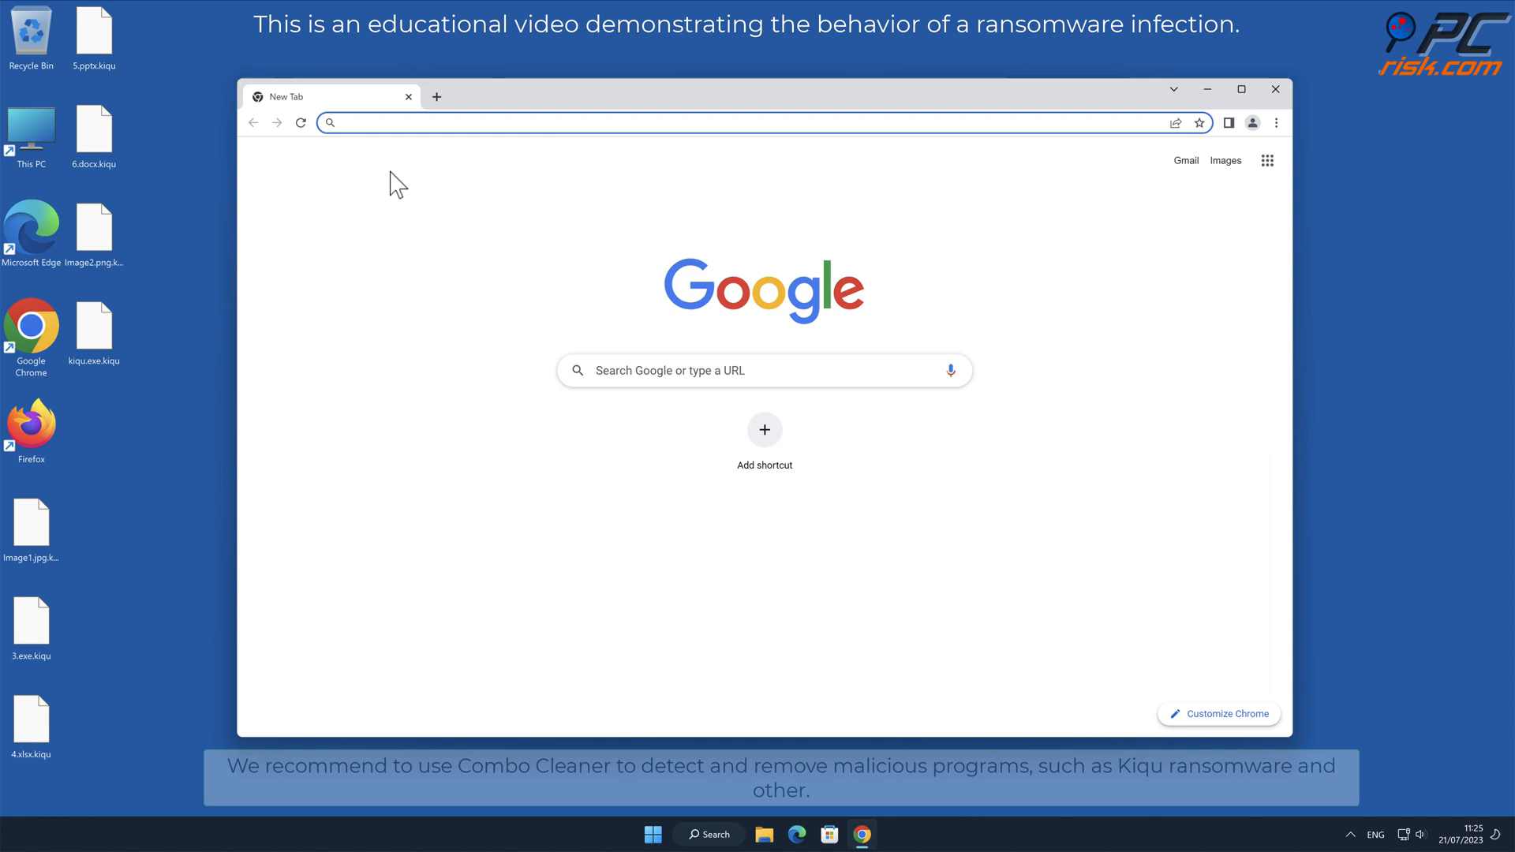
pyautogui.write('www.combocl')
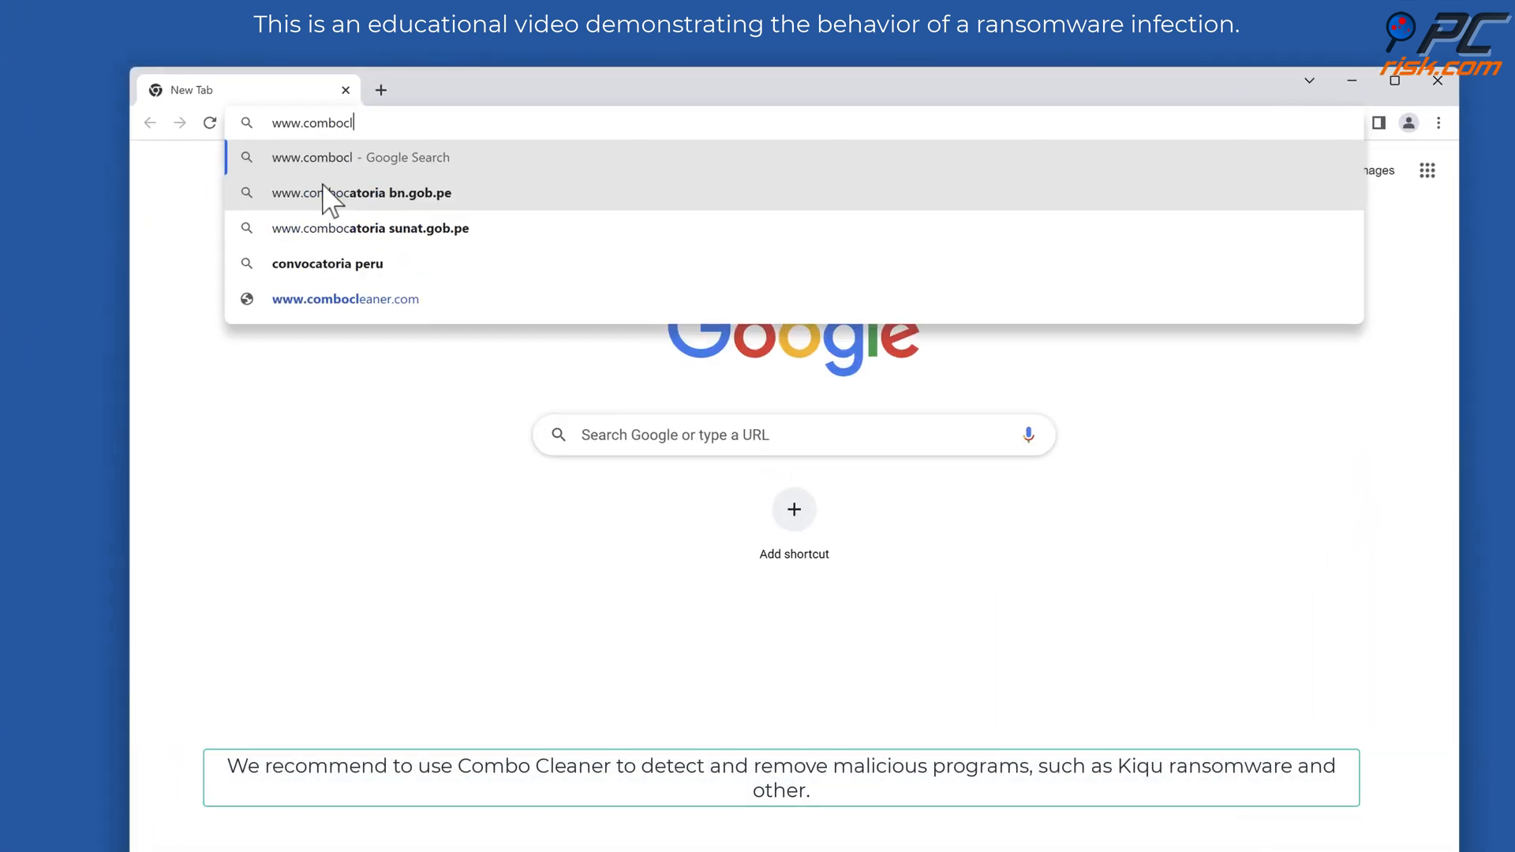
pyautogui.click(344, 300)
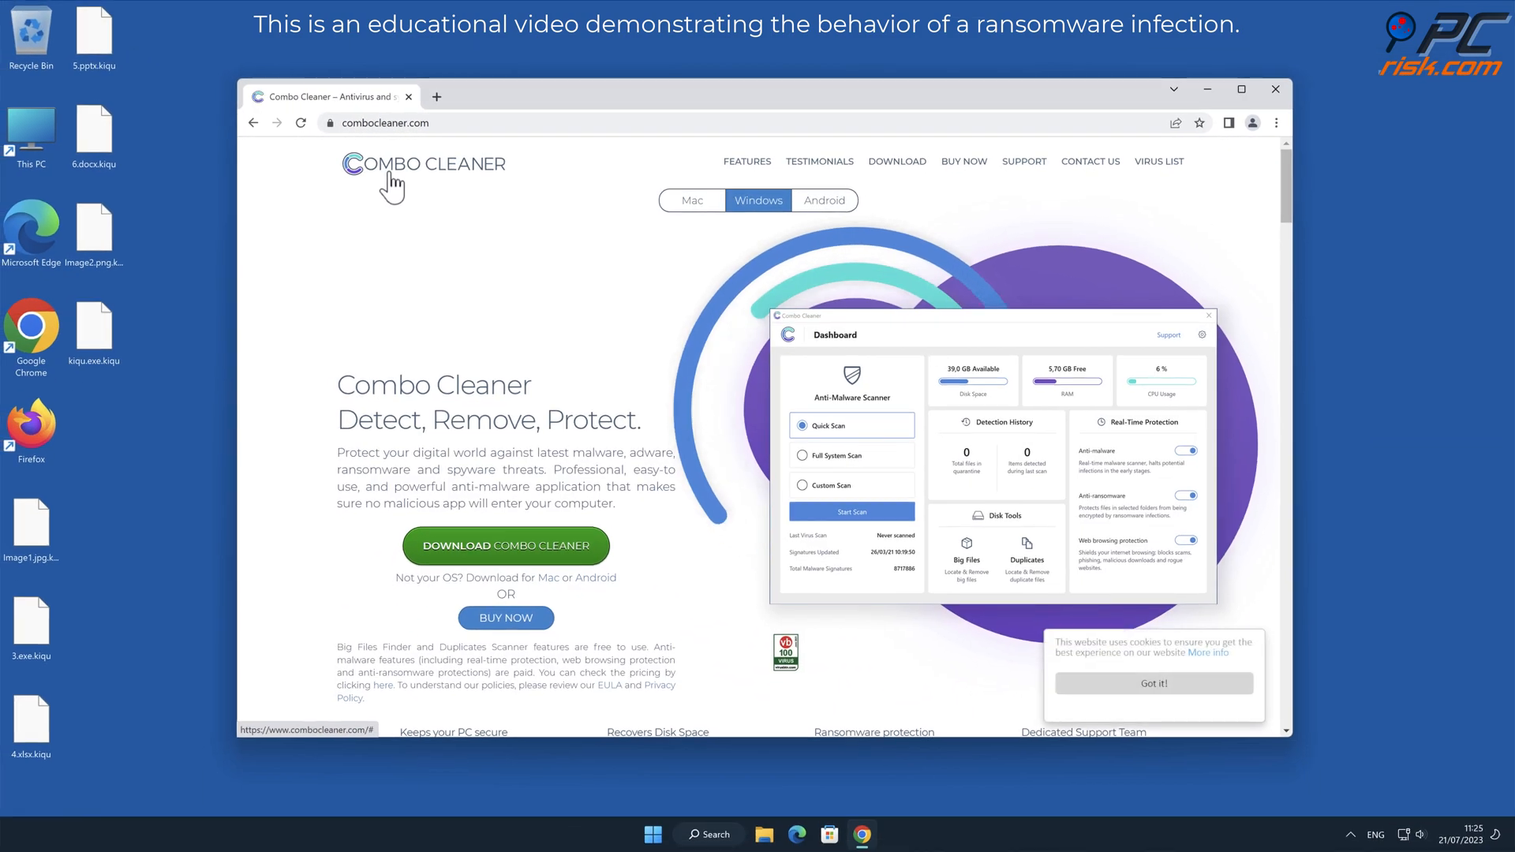
pyautogui.click(505, 544)
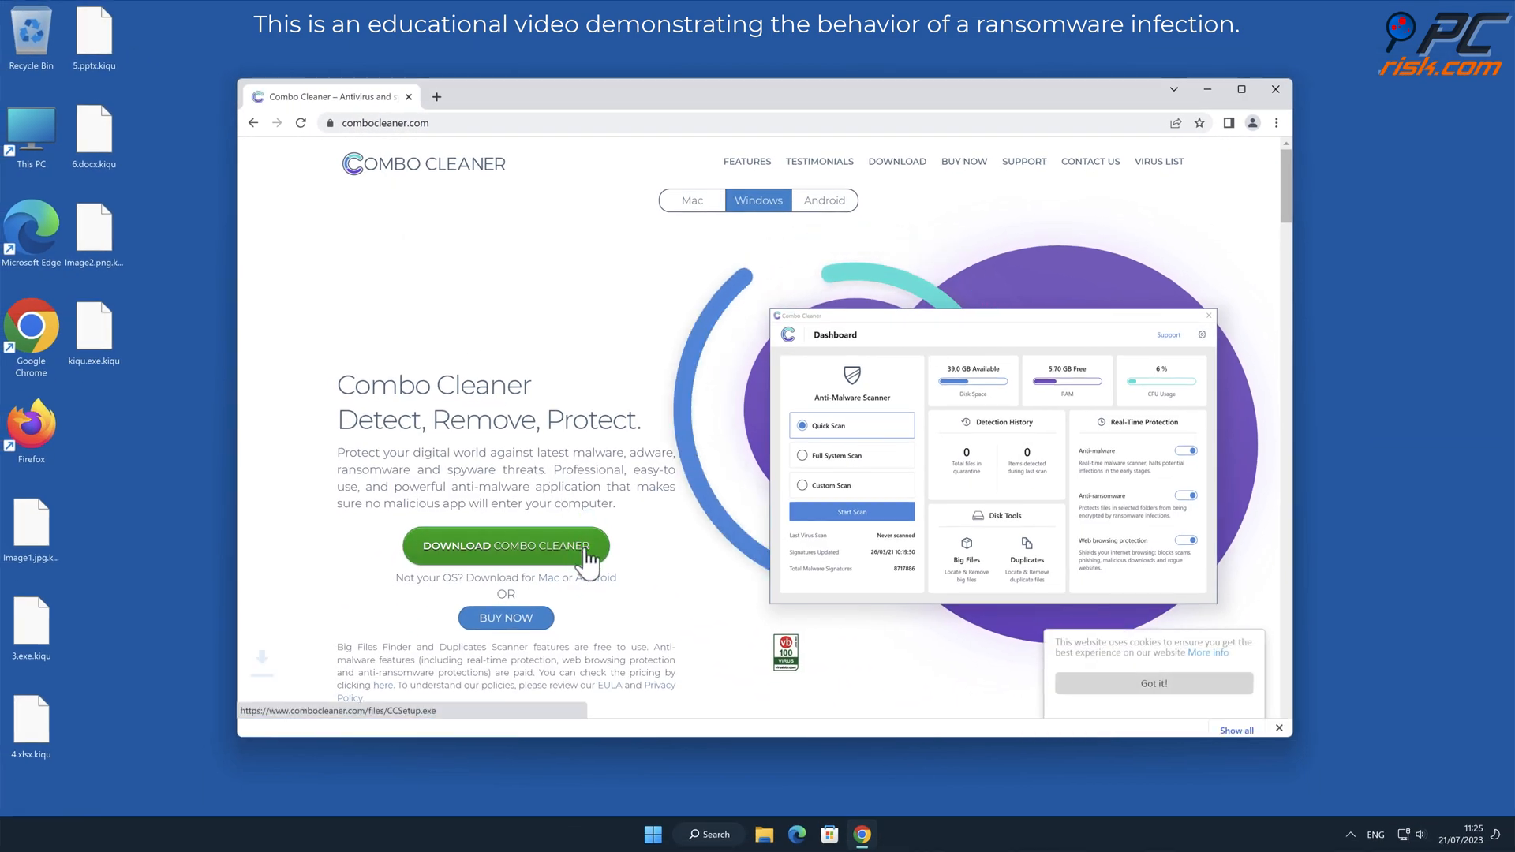
pyautogui.click(505, 546)
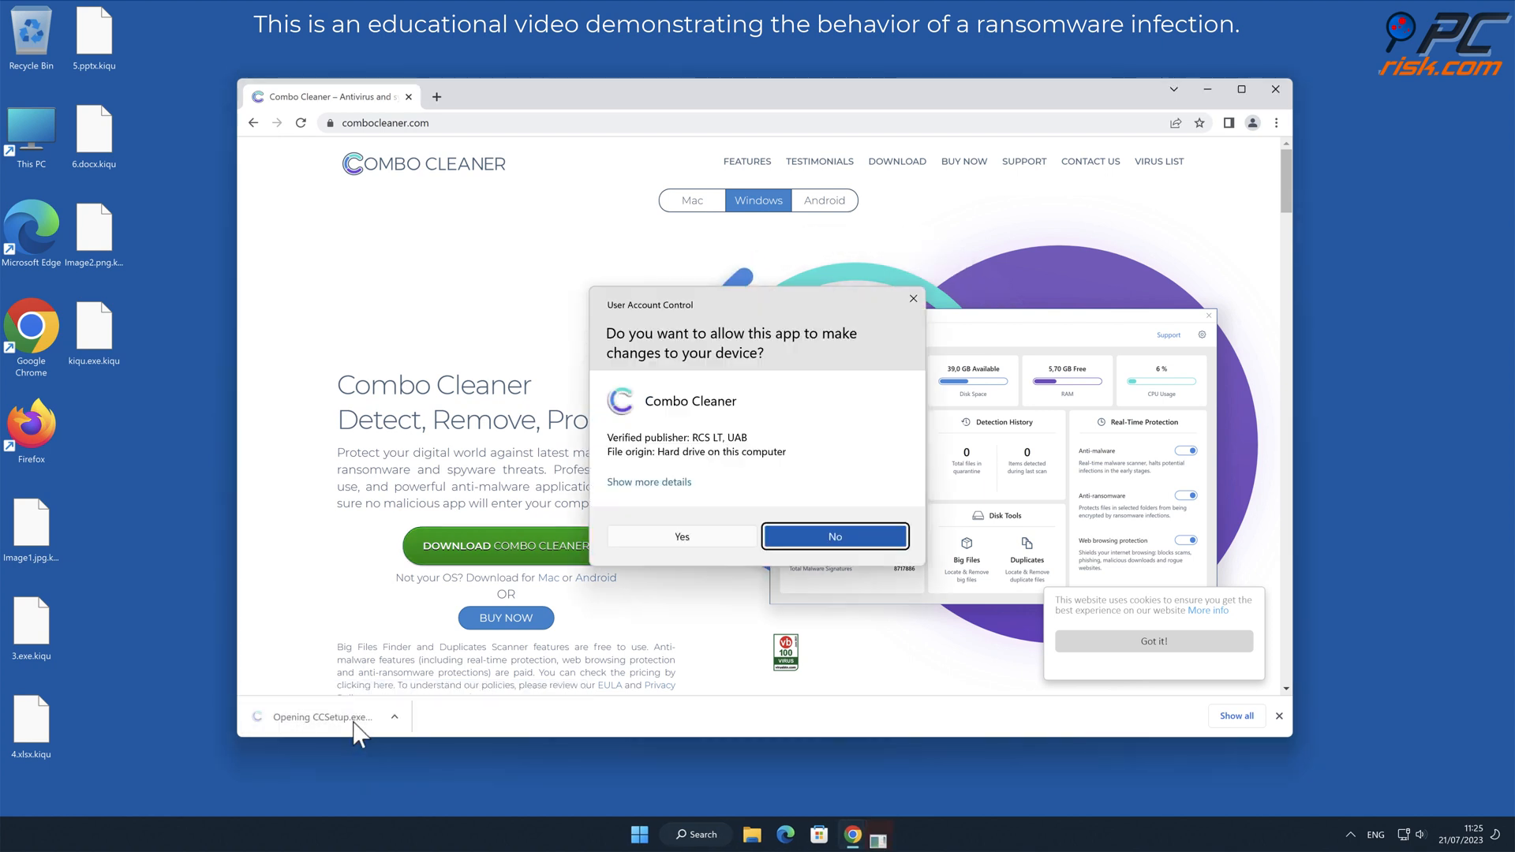
# Install Combo Cleaner to the default folder, finish setup and launch it from the desktop.
pyautogui.click(682, 537)
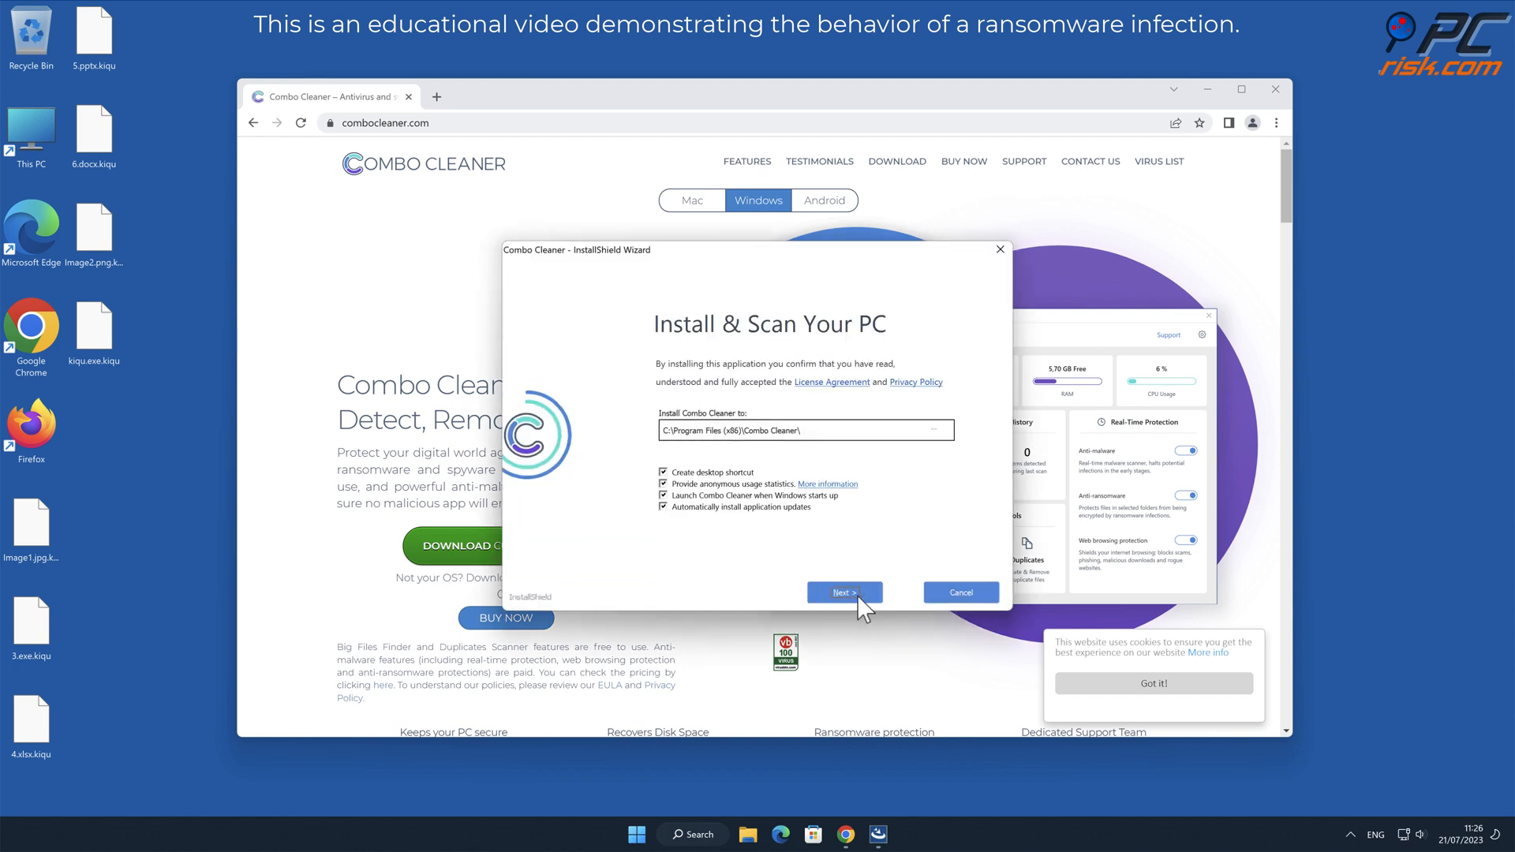
pyautogui.click(844, 592)
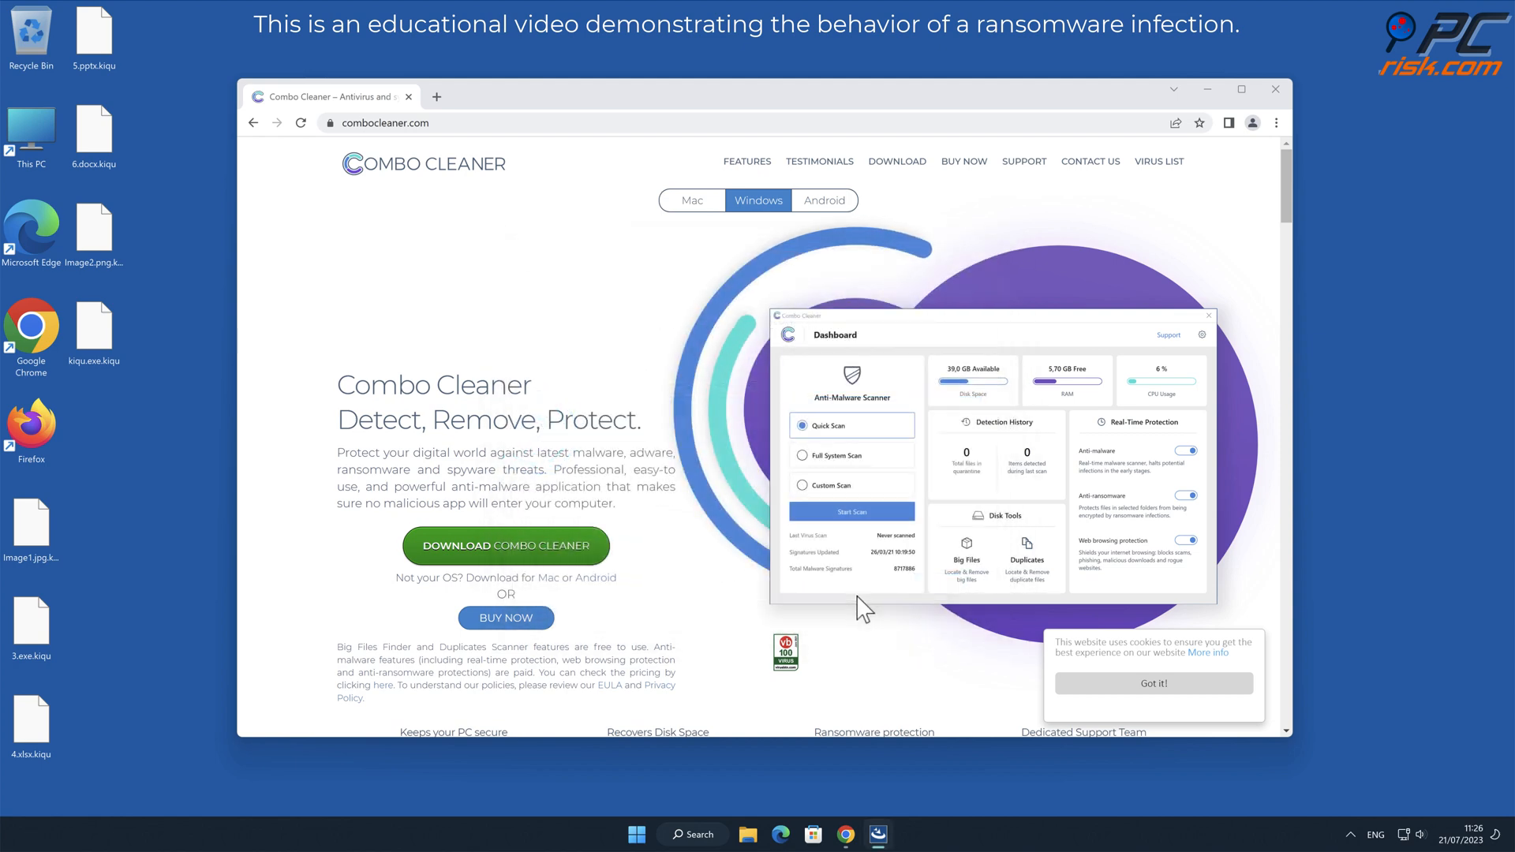
pyautogui.click(961, 592)
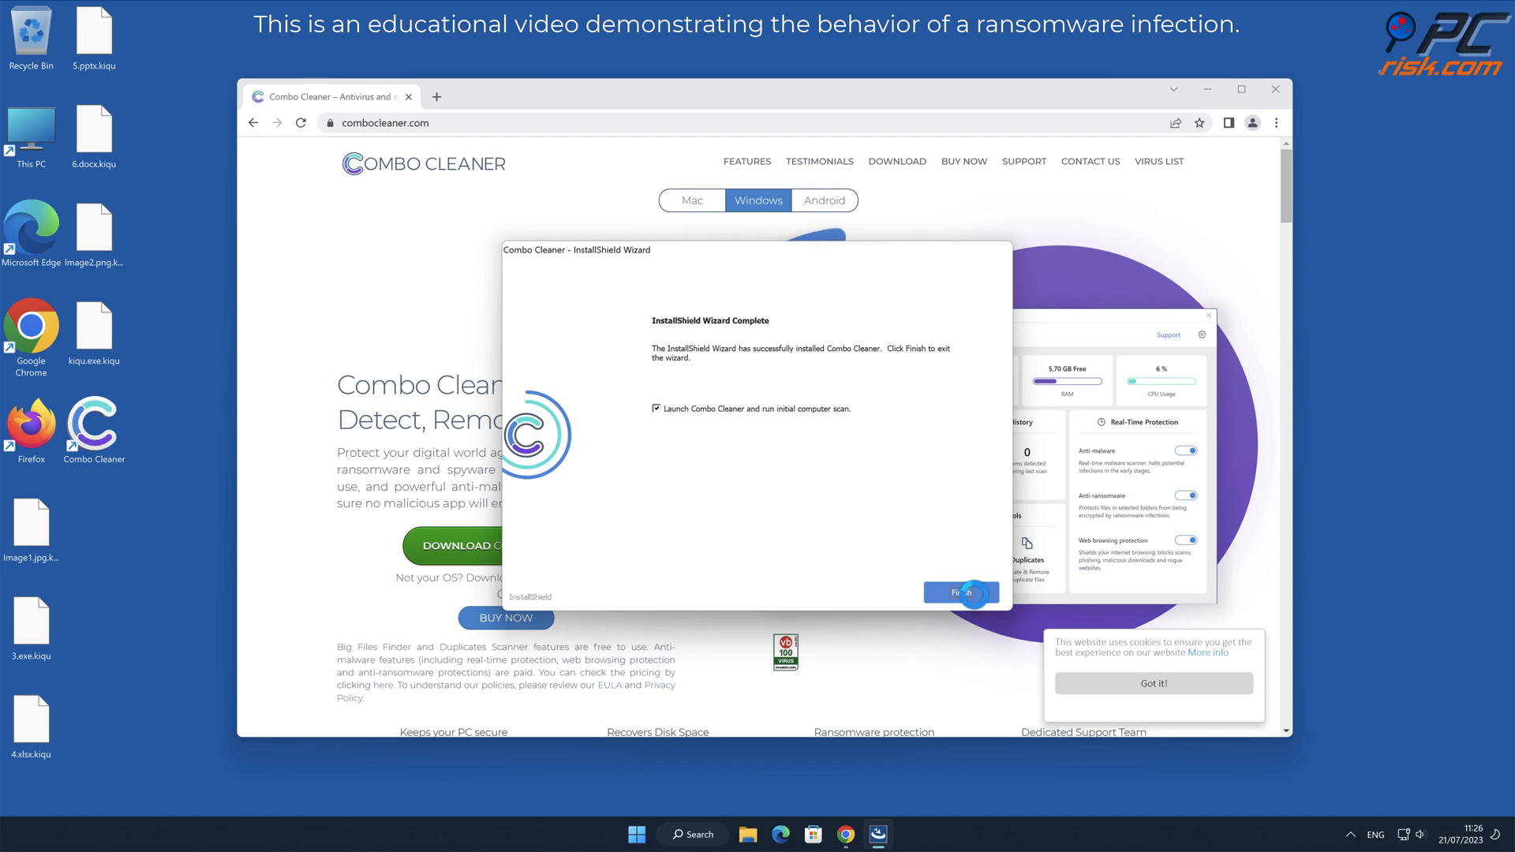
pyautogui.click(963, 592)
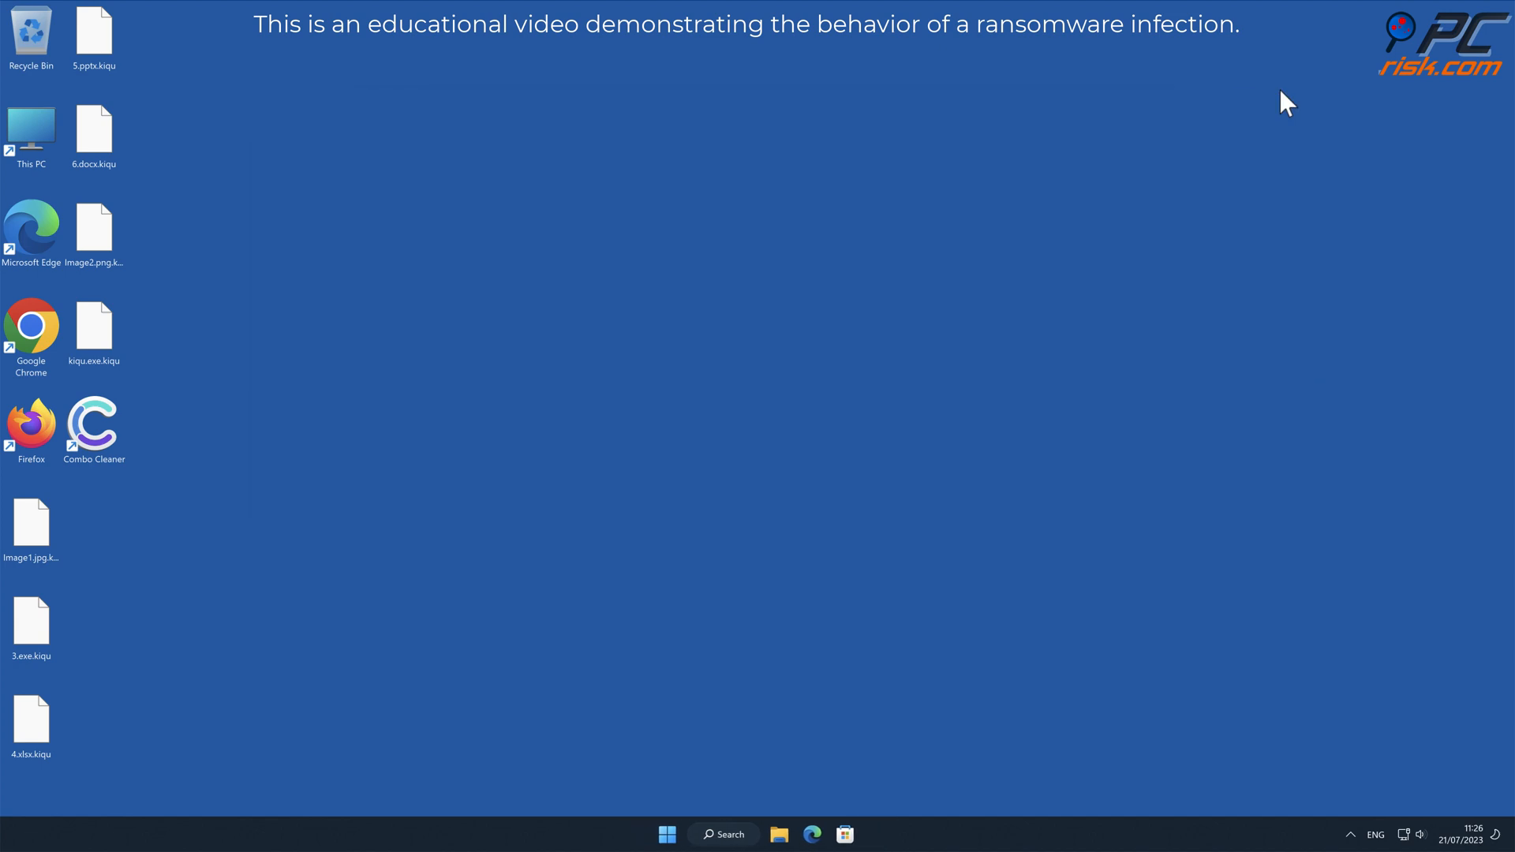
pyautogui.doubleClick(94, 422)
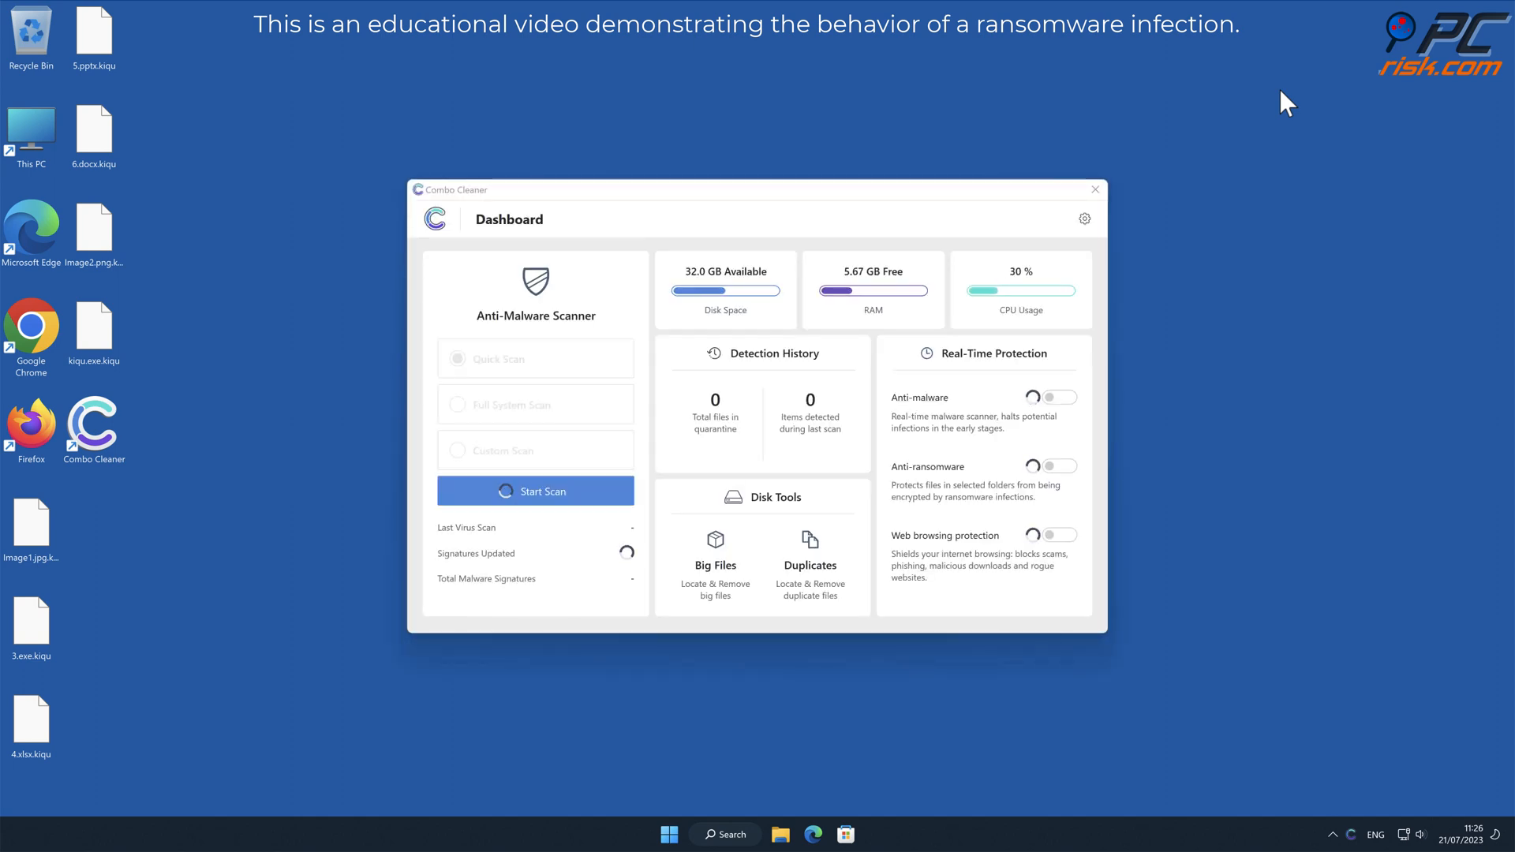
# Scan, activate the premium license and move the detected Trojan.Ransom.PHU to quarantine.
pyautogui.click(535, 491)
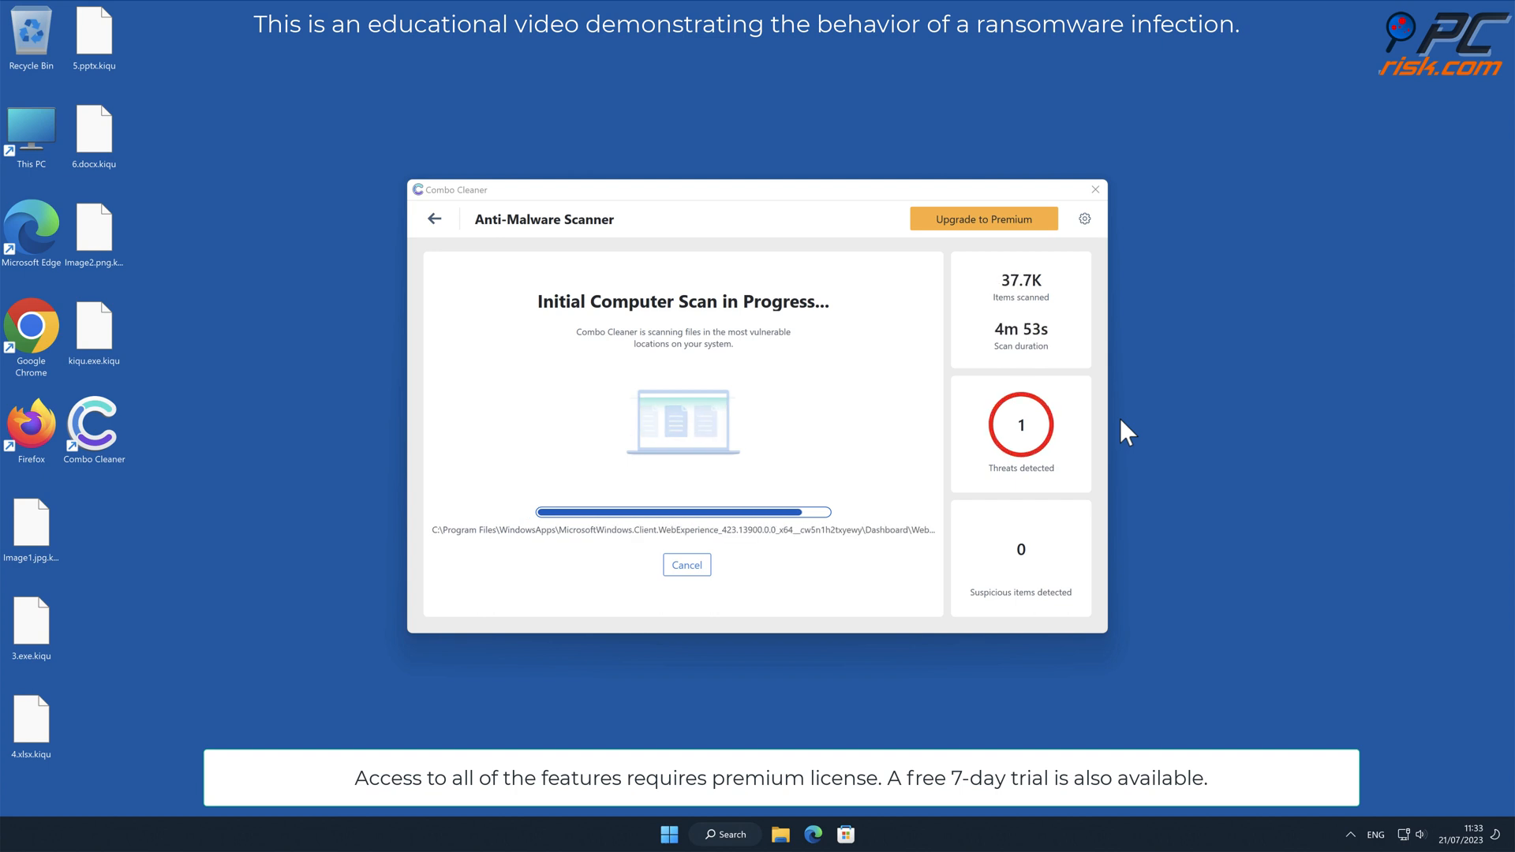
pyautogui.click(985, 218)
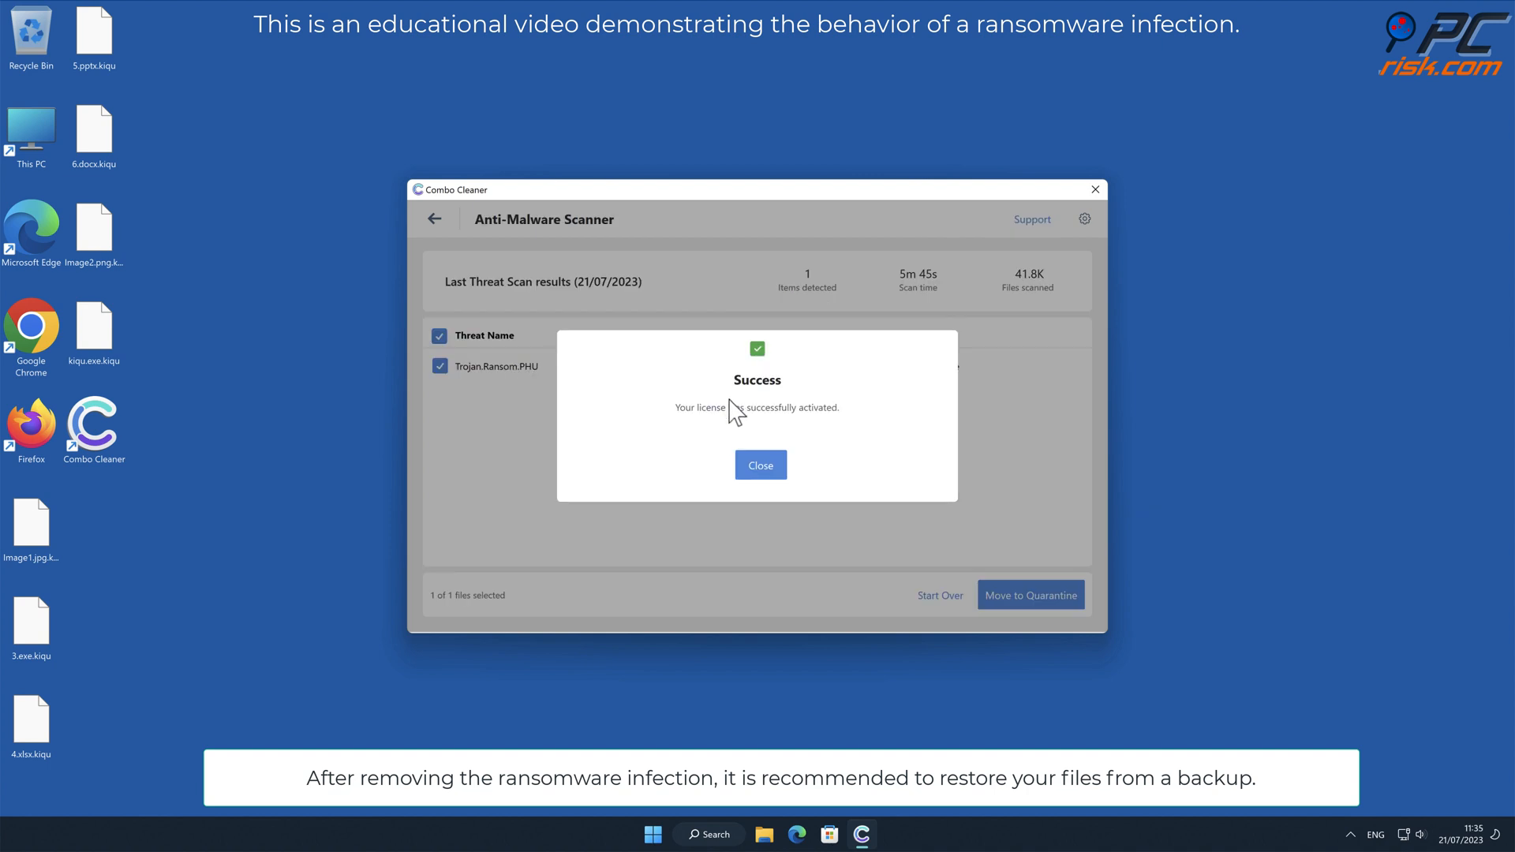
pyautogui.click(761, 464)
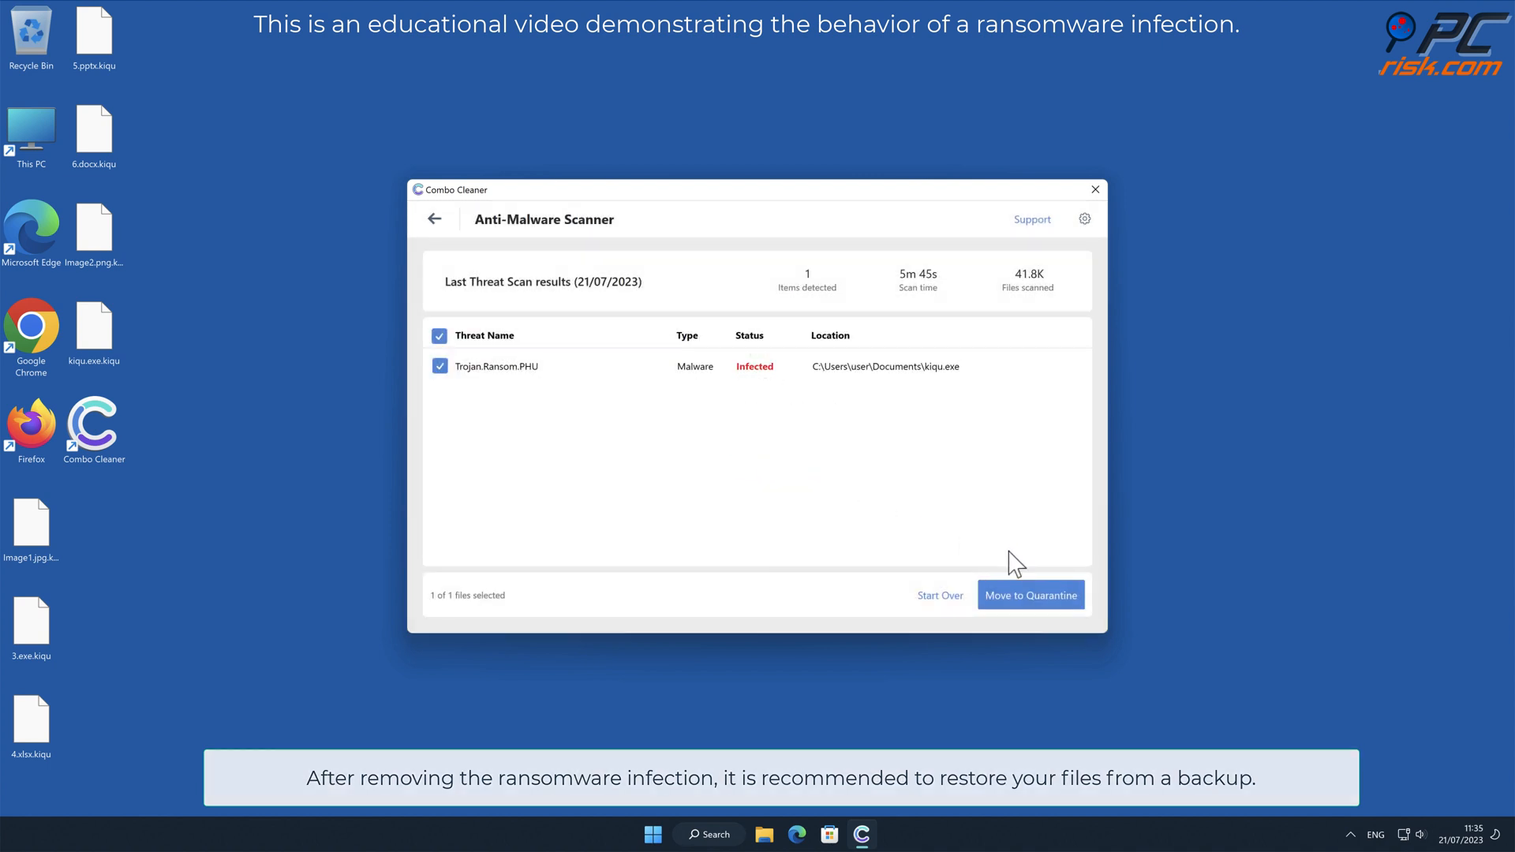
pyautogui.click(1030, 595)
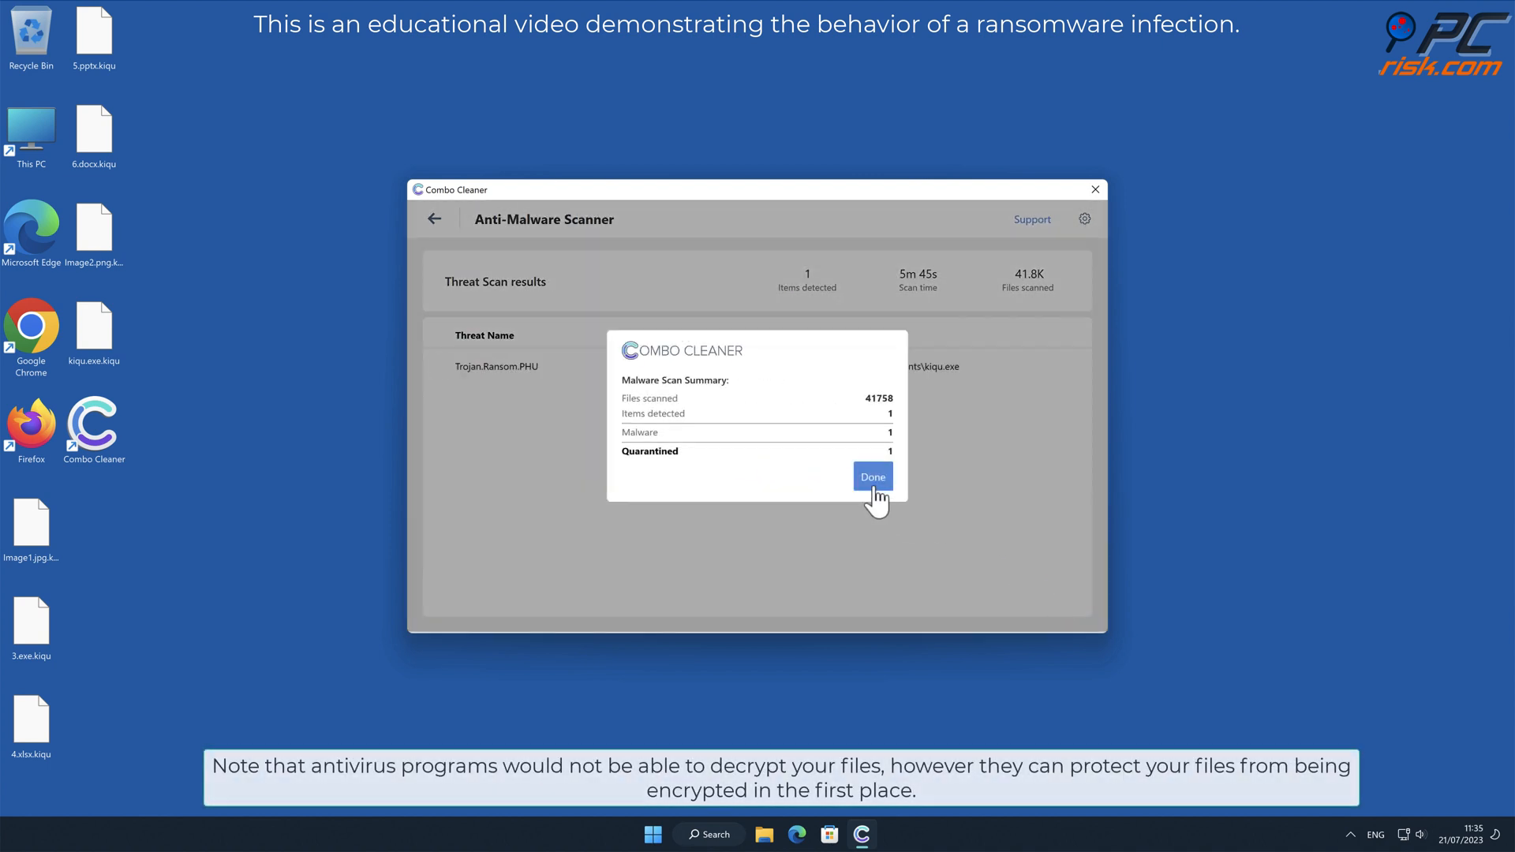
# Finish the scan summary and bring up Anti-Ransomware settings from Real-Time Protection.
pyautogui.click(873, 477)
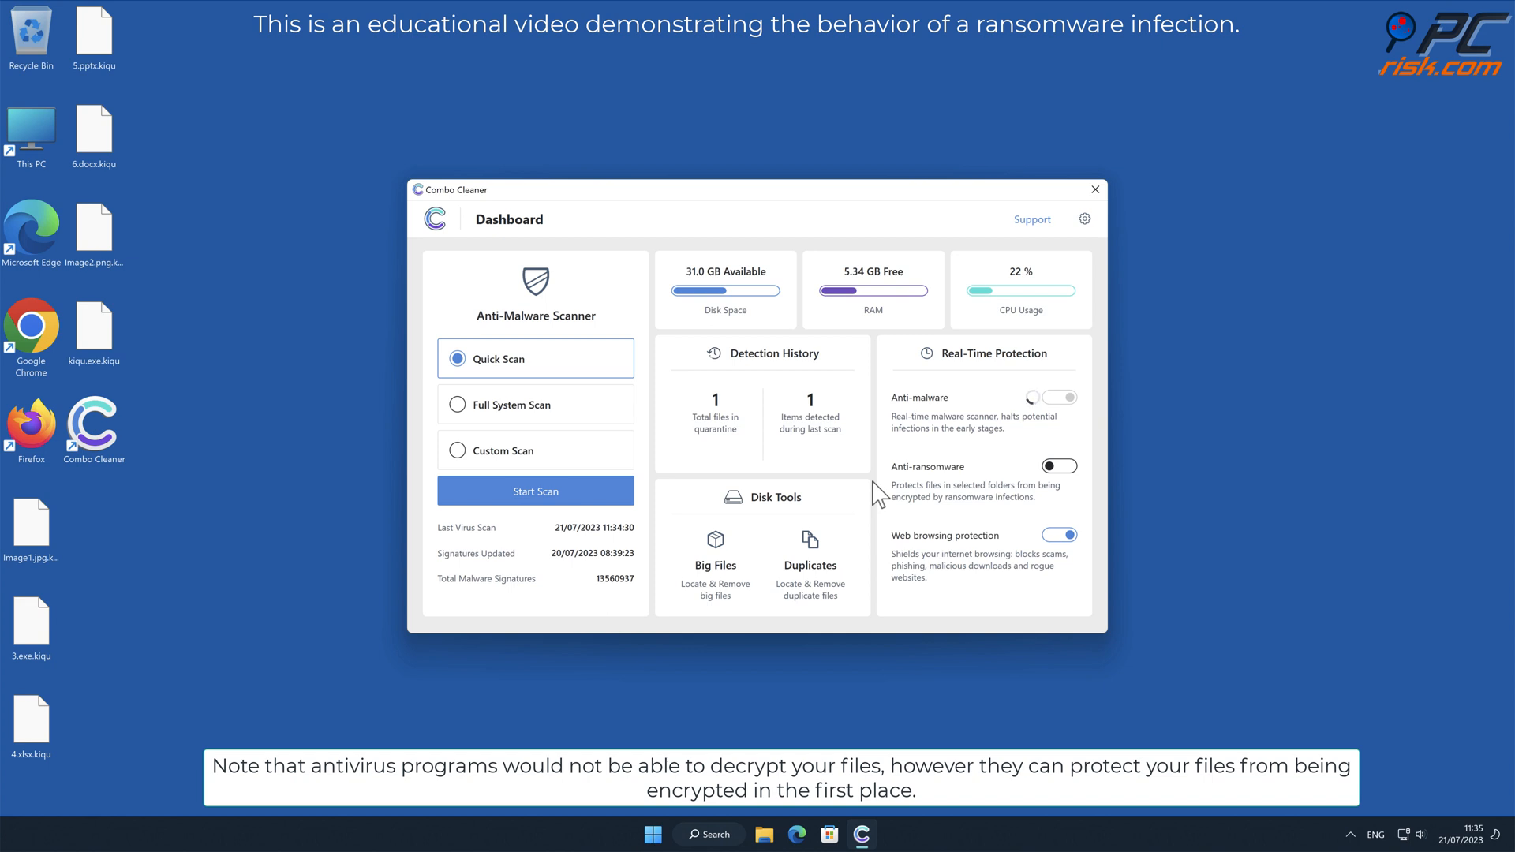
pyautogui.click(1059, 397)
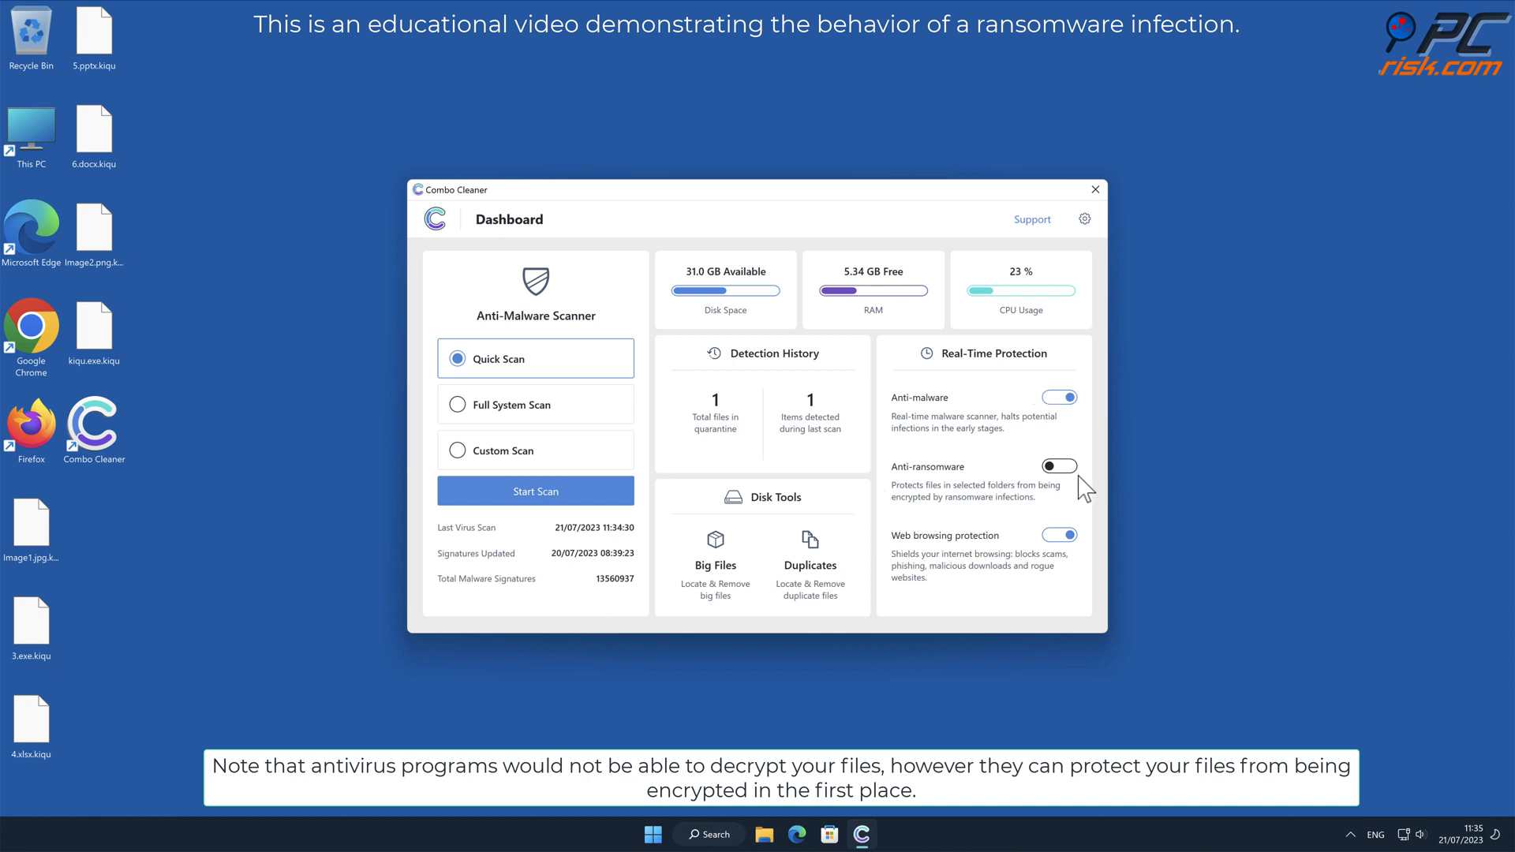
pyautogui.click(1059, 466)
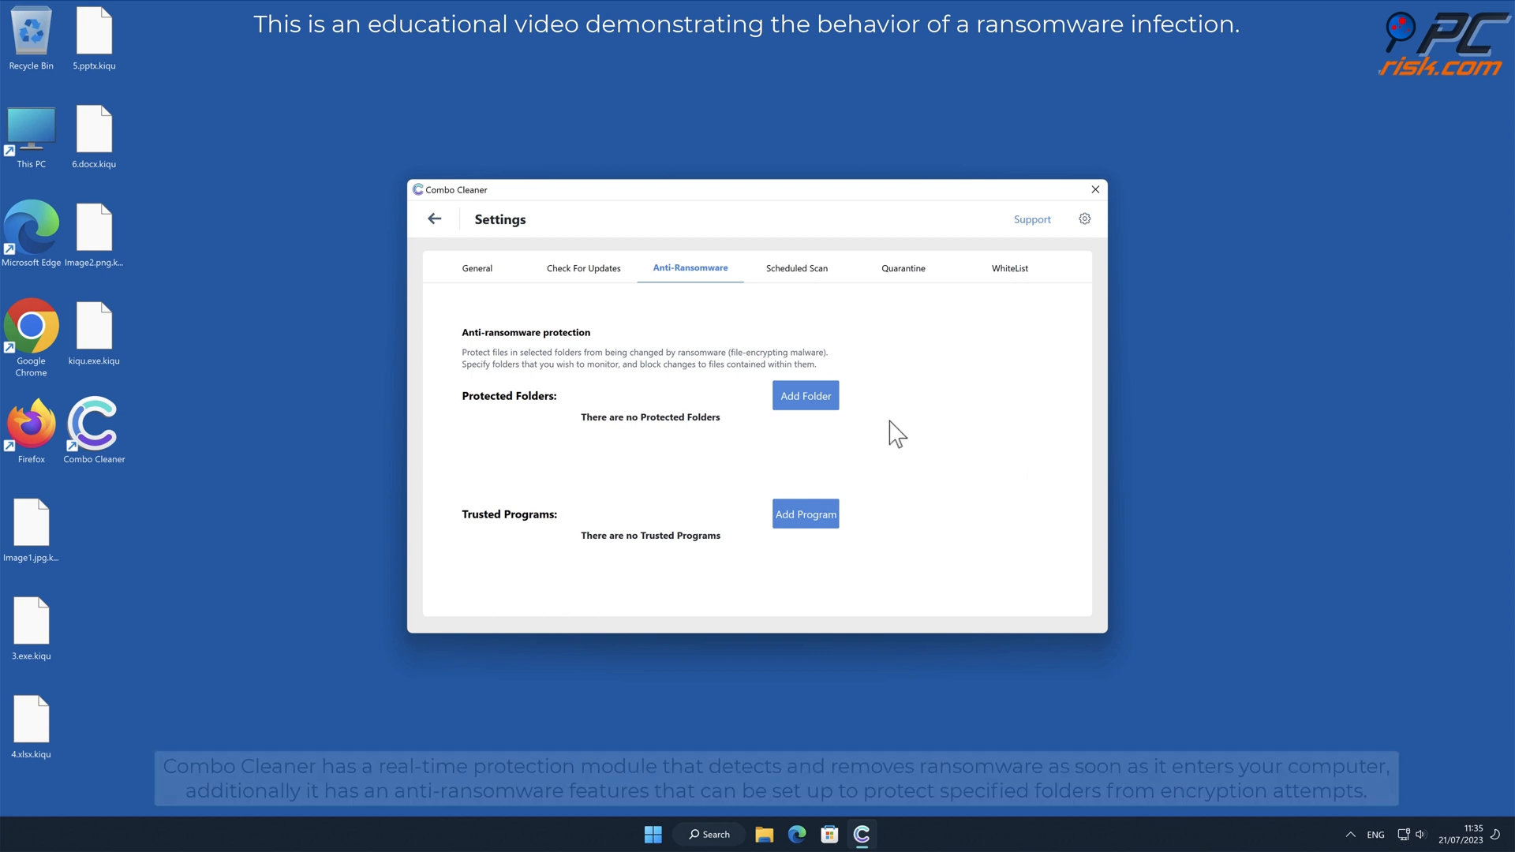
# Add the Desktop as a protected folder, return to the dashboard and close Combo Cleaner.
pyautogui.click(805, 394)
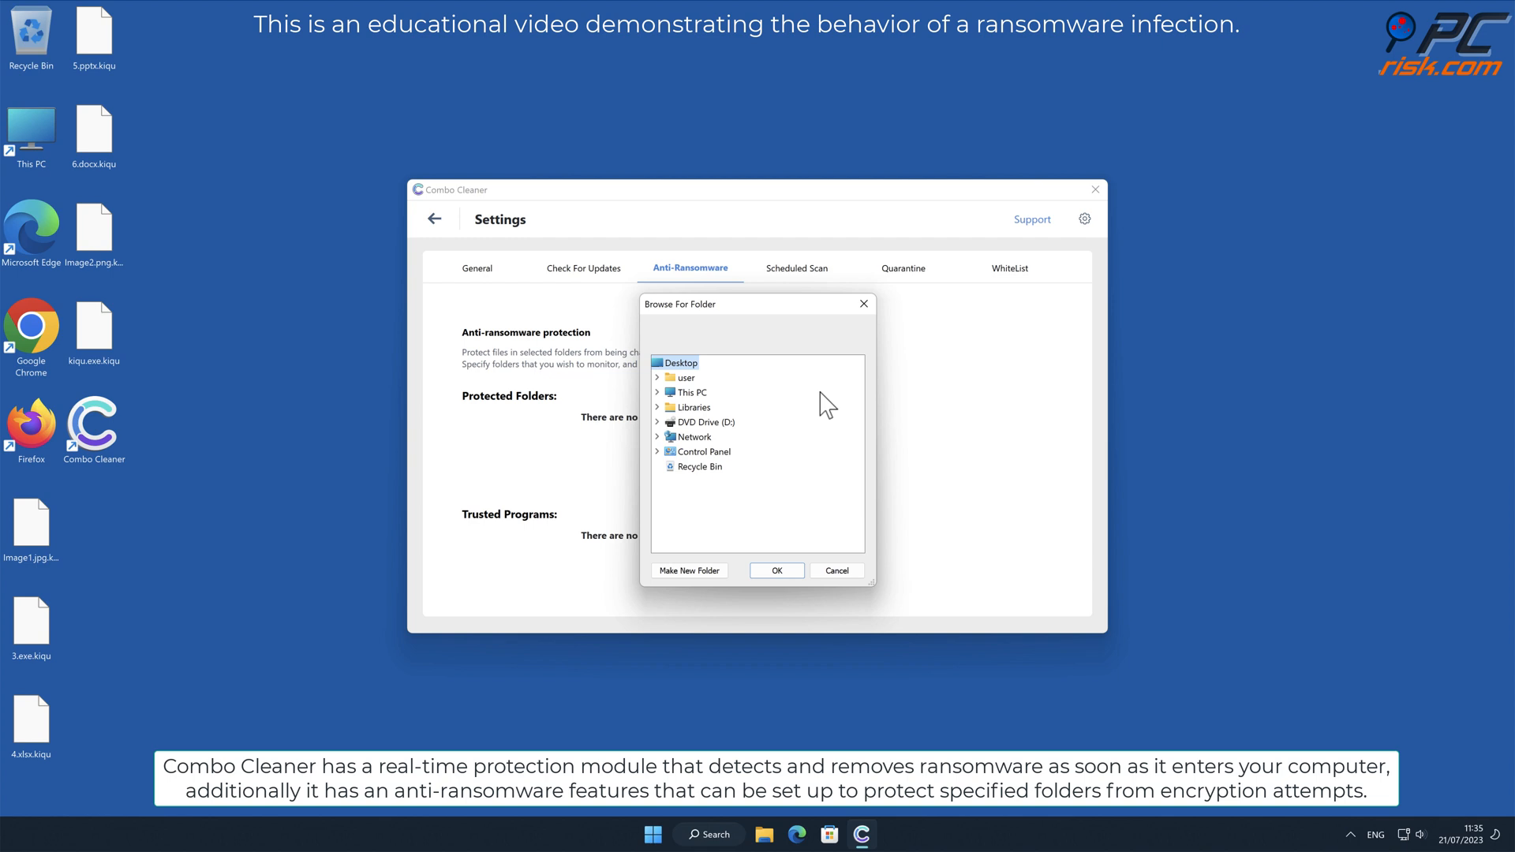
pyautogui.moveTo(735, 513)
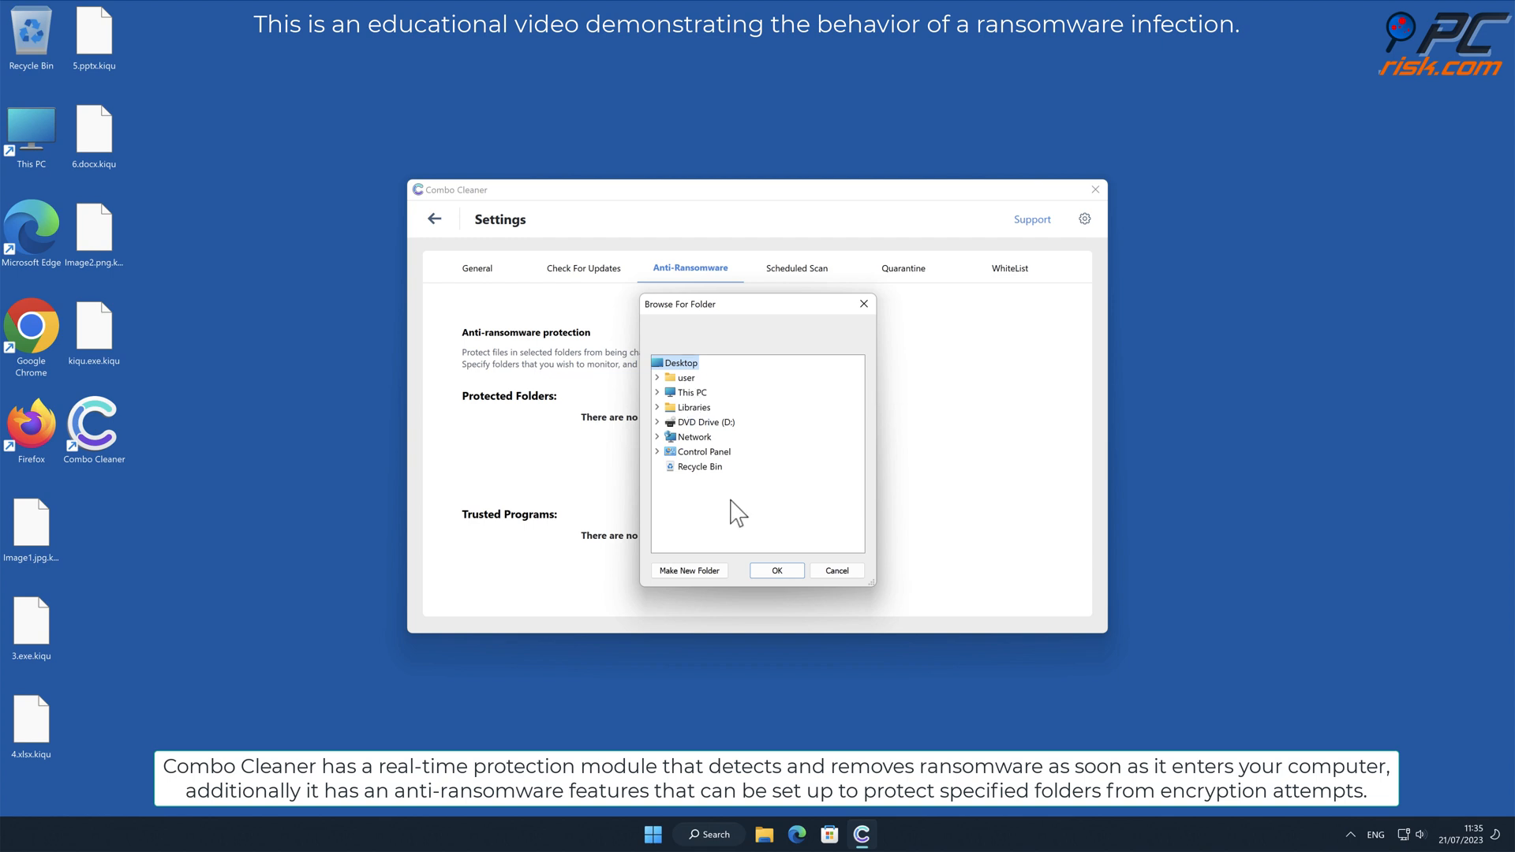
pyautogui.click(776, 571)
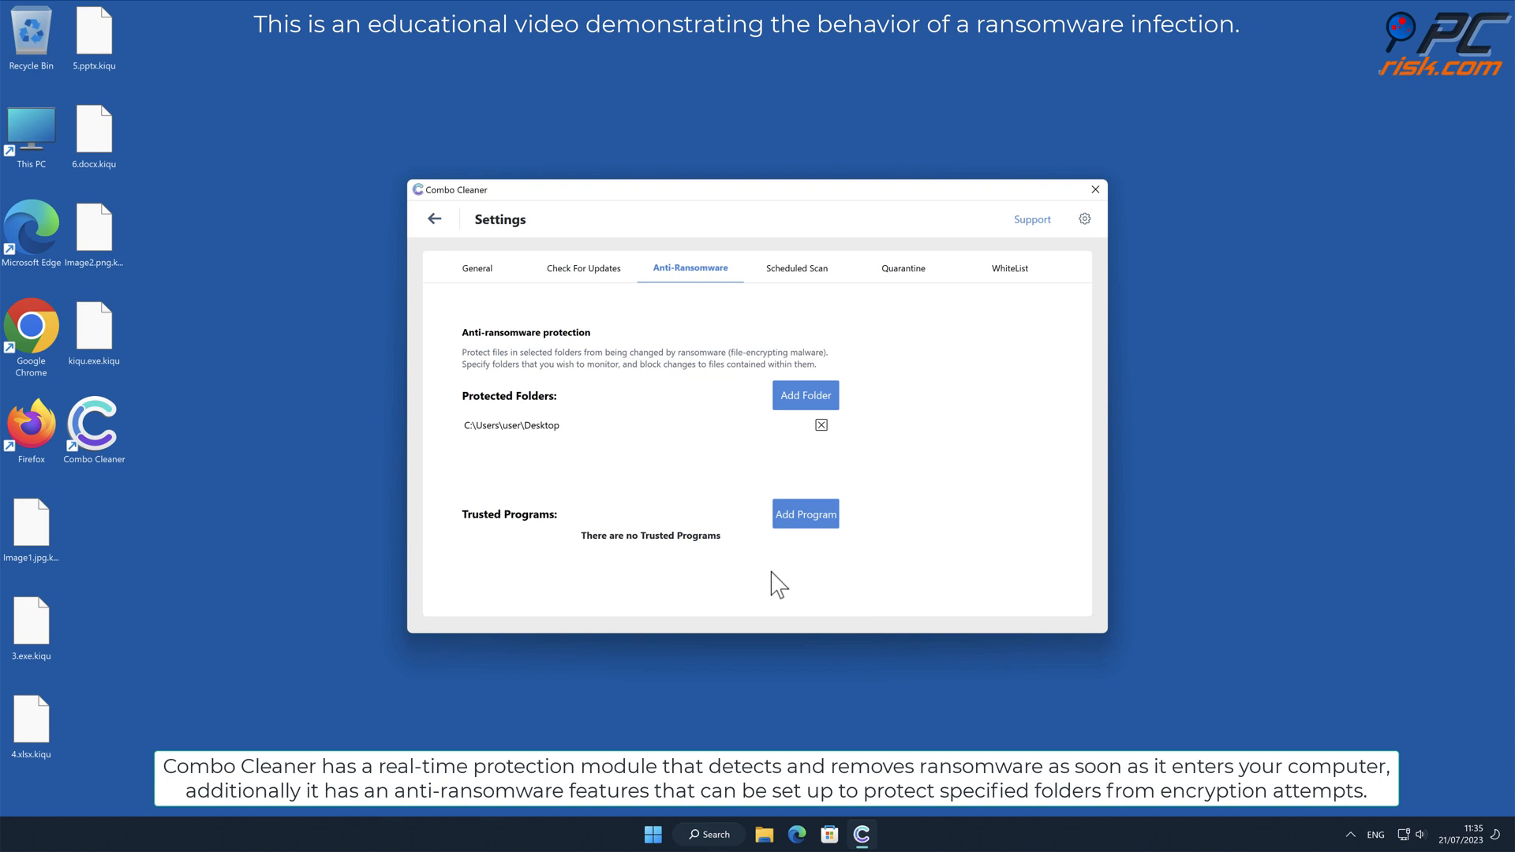
pyautogui.click(436, 219)
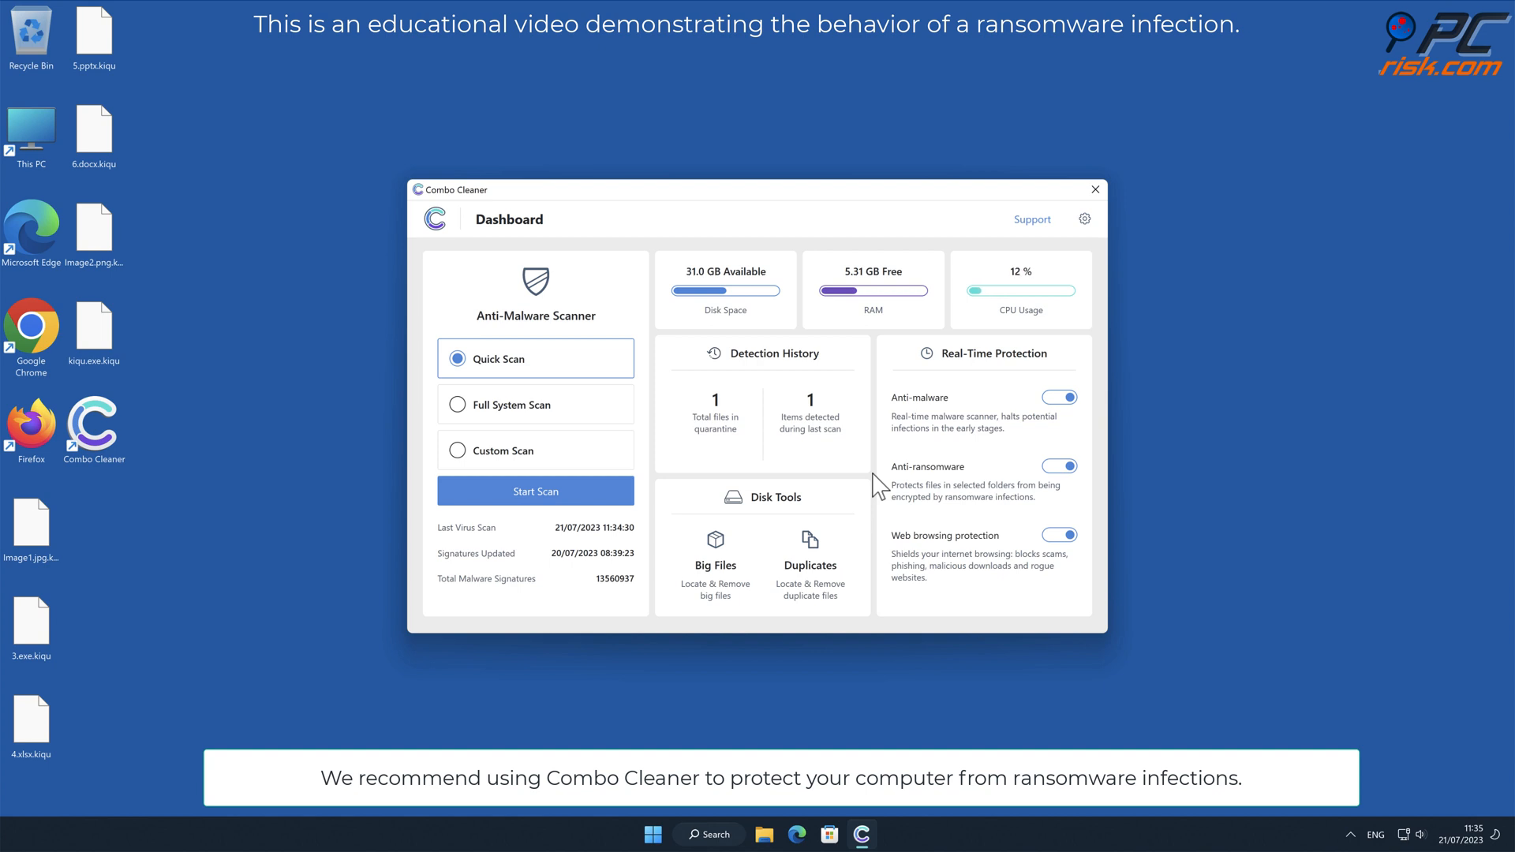
pyautogui.click(1095, 189)
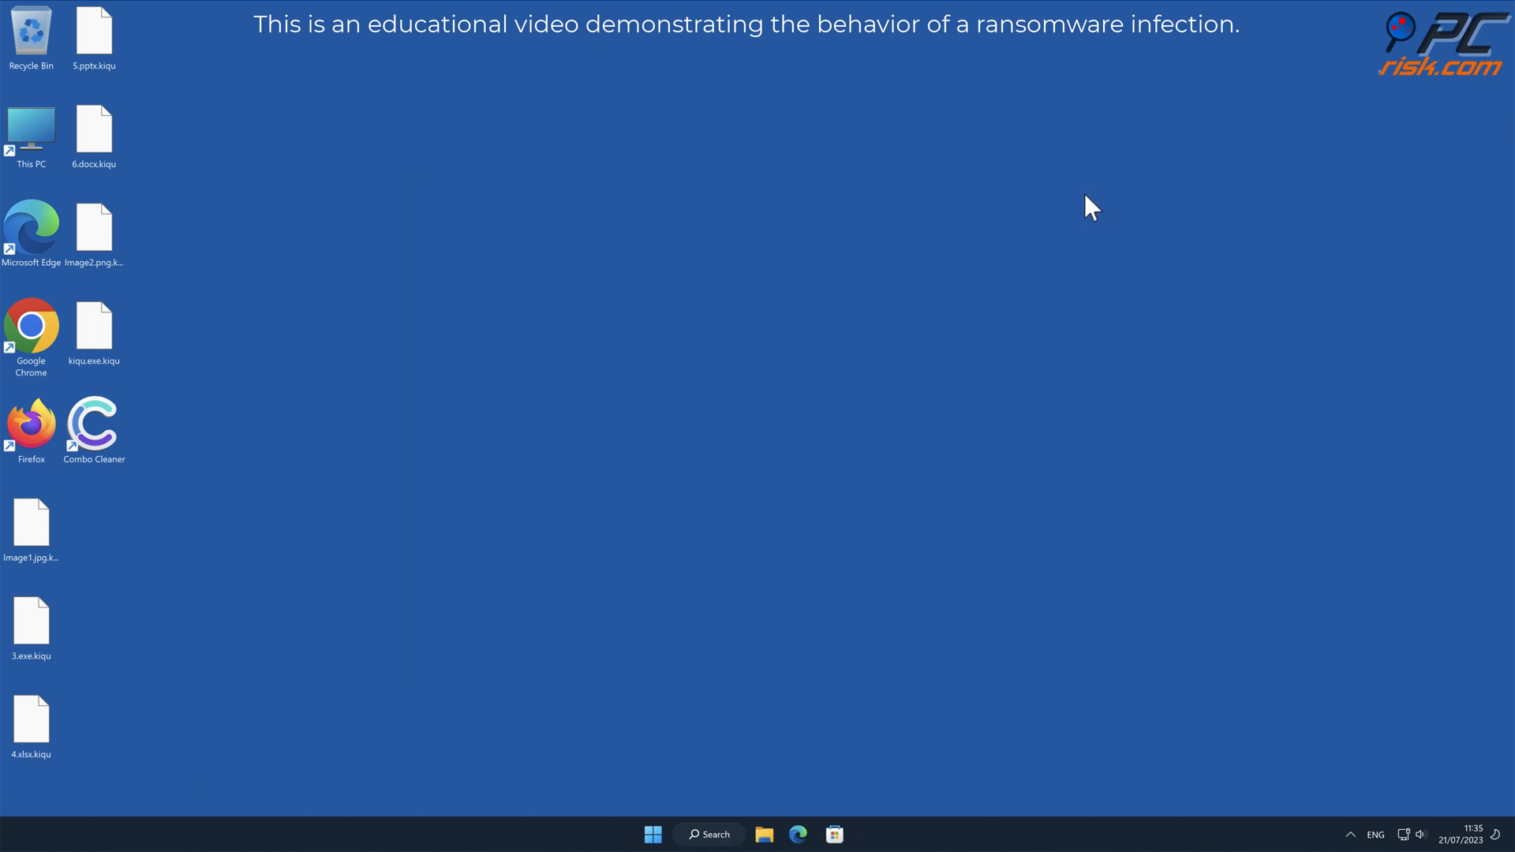